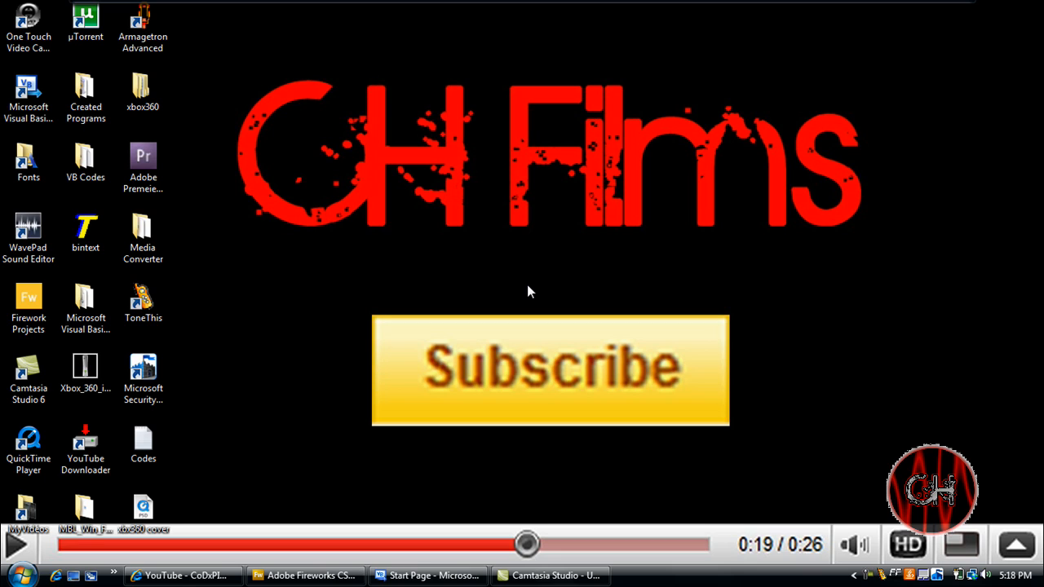
mouse_move(490, 423)
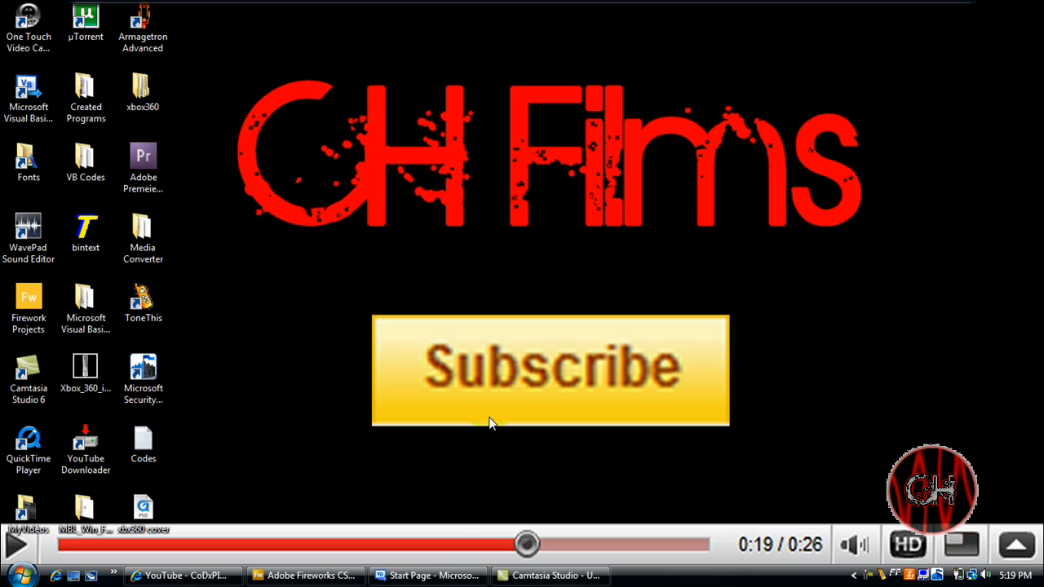
Open the Sheild Guard Anti-Virus project from Recent Projects on the Start Page
left_click(427, 575)
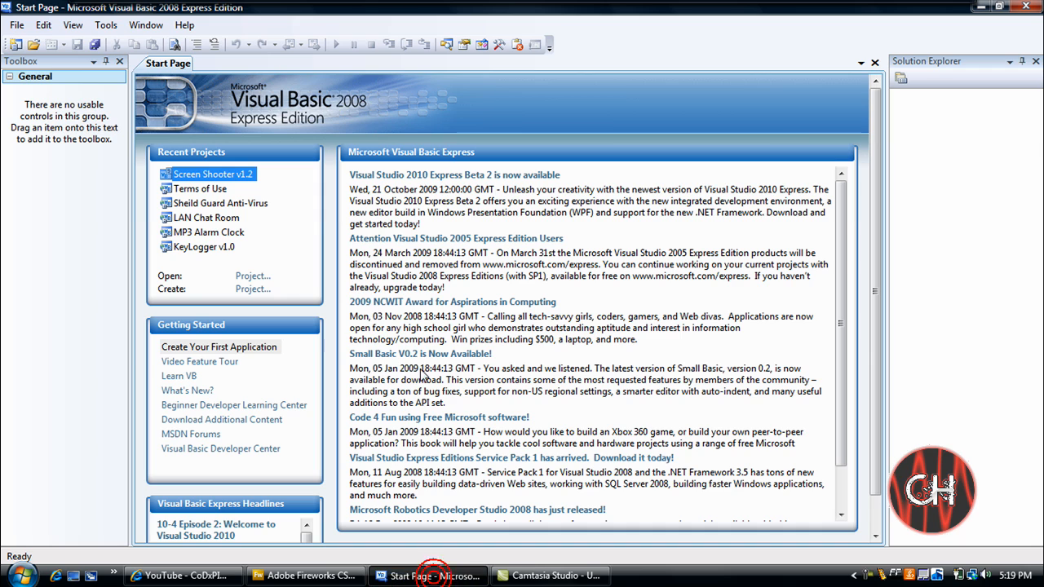
mouse_move(221, 202)
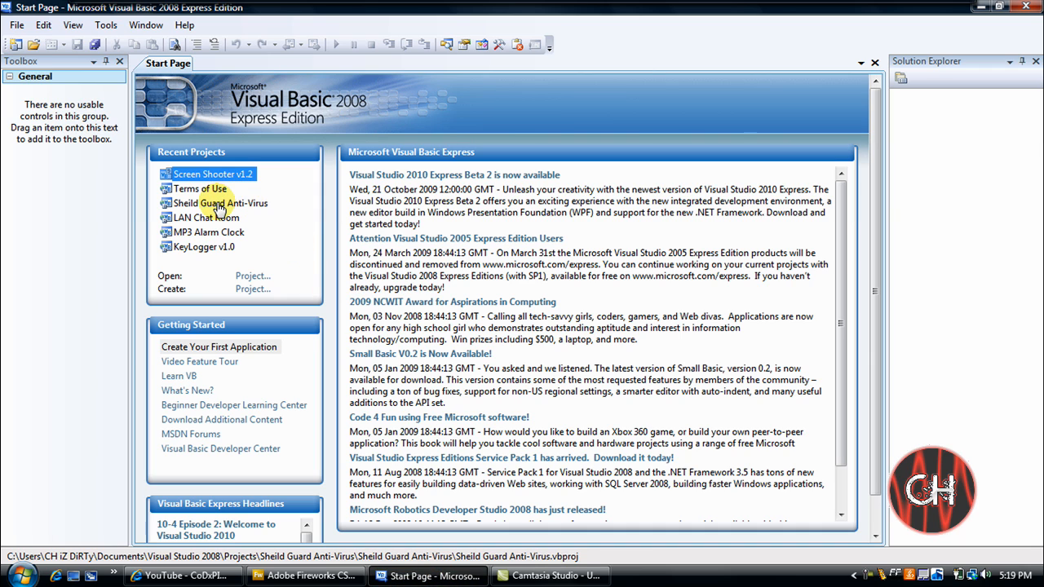
double_click(220, 202)
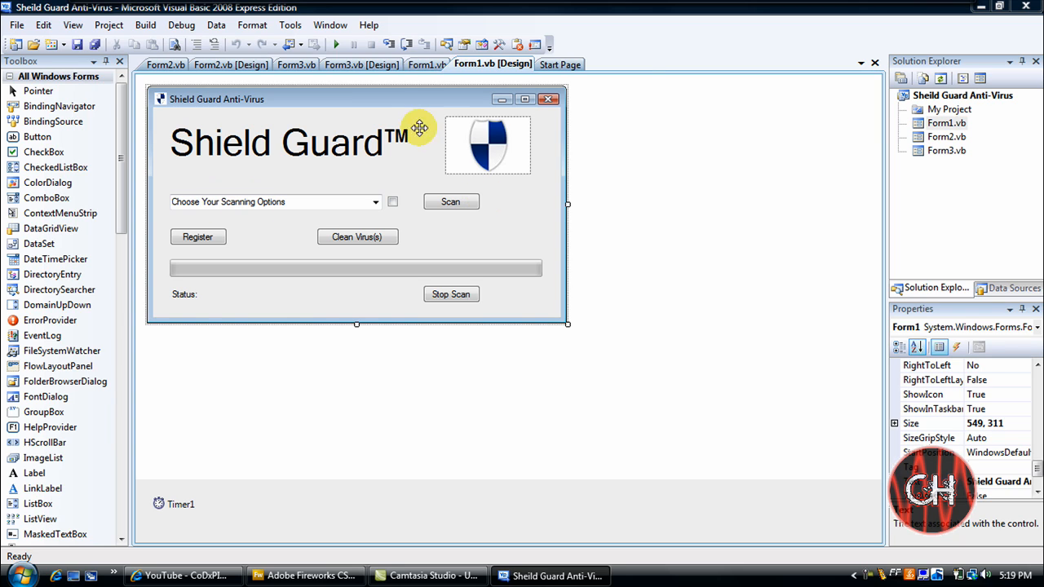
mouse_move(528, 120)
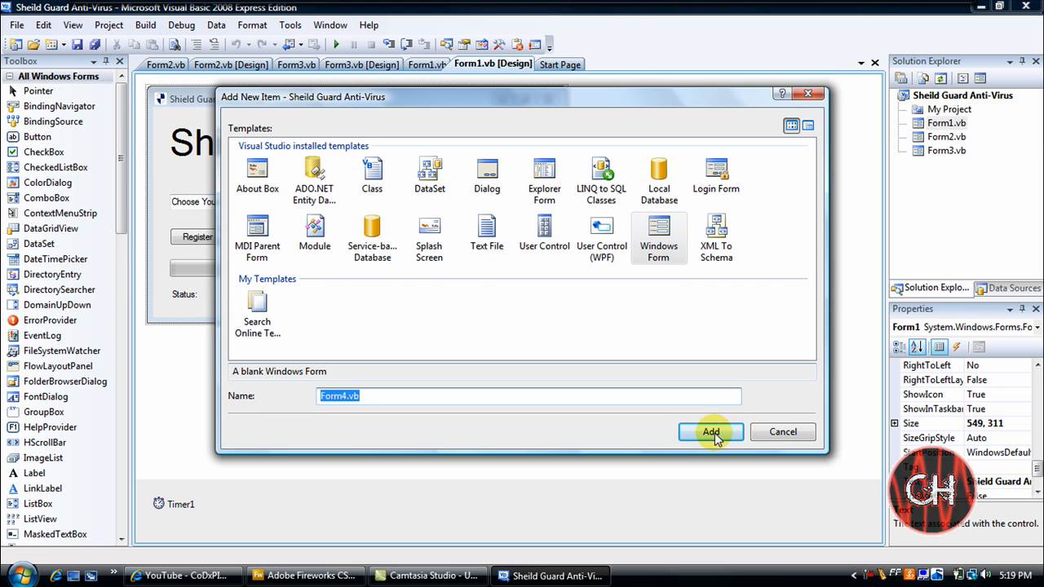
Add the new Windows Form Form4.vb to the project
left_click(712, 430)
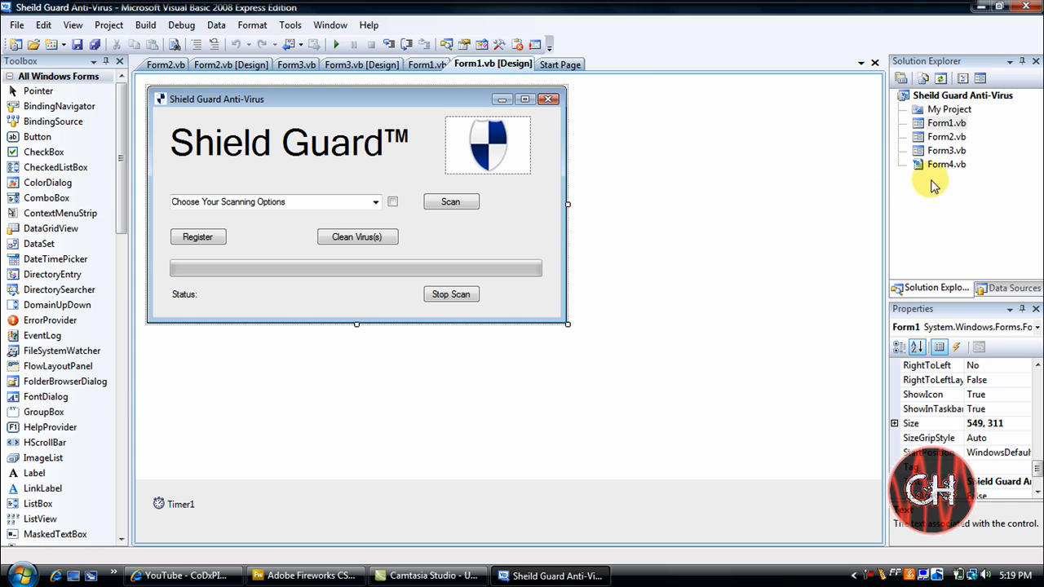
mouse_move(856, 178)
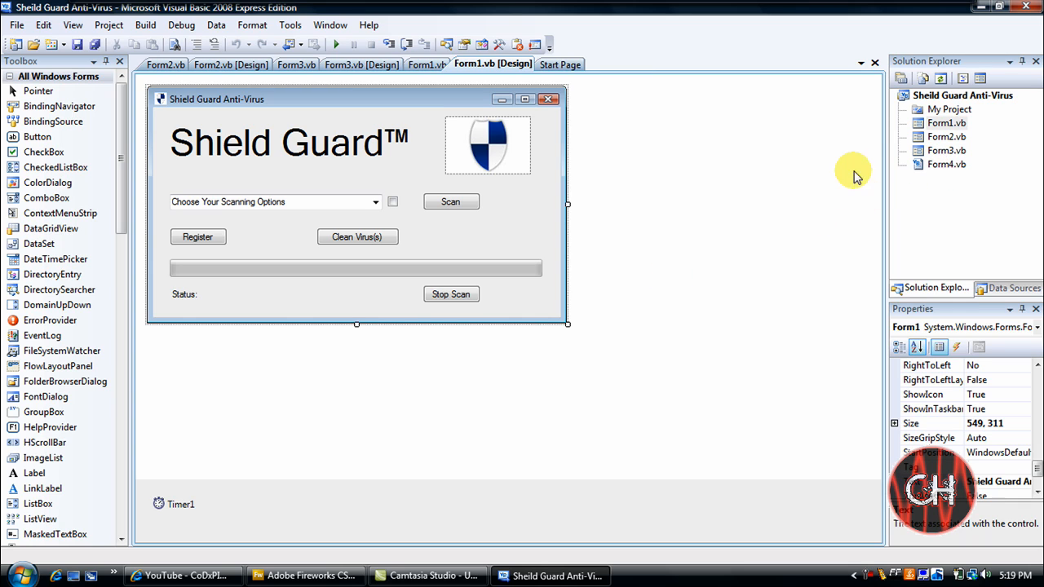
mouse_move(831, 178)
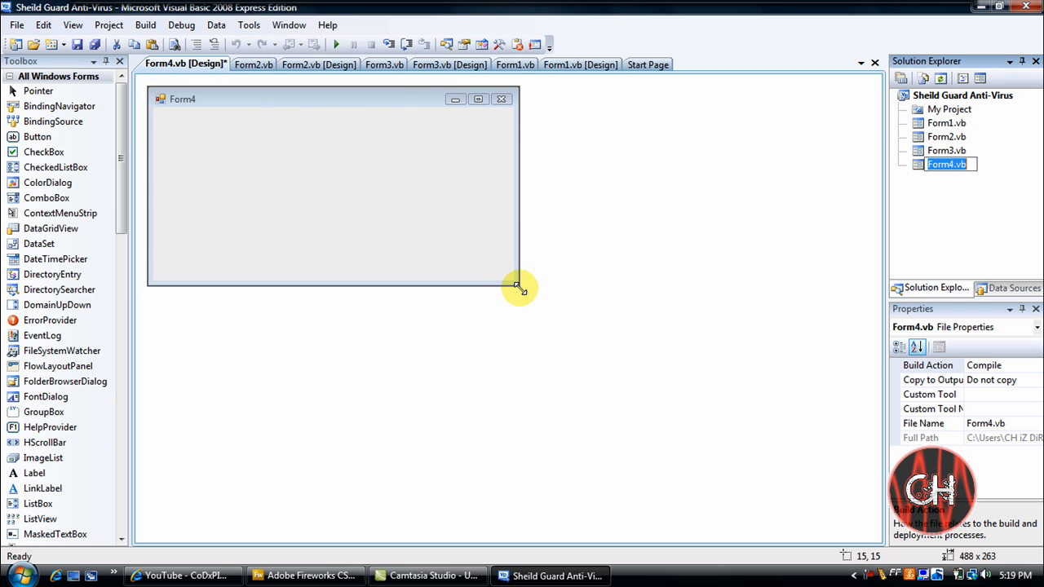
Shrink Form4 slightly and set its FormBorderStyle to None
left_click_drag(519, 288, 509, 286)
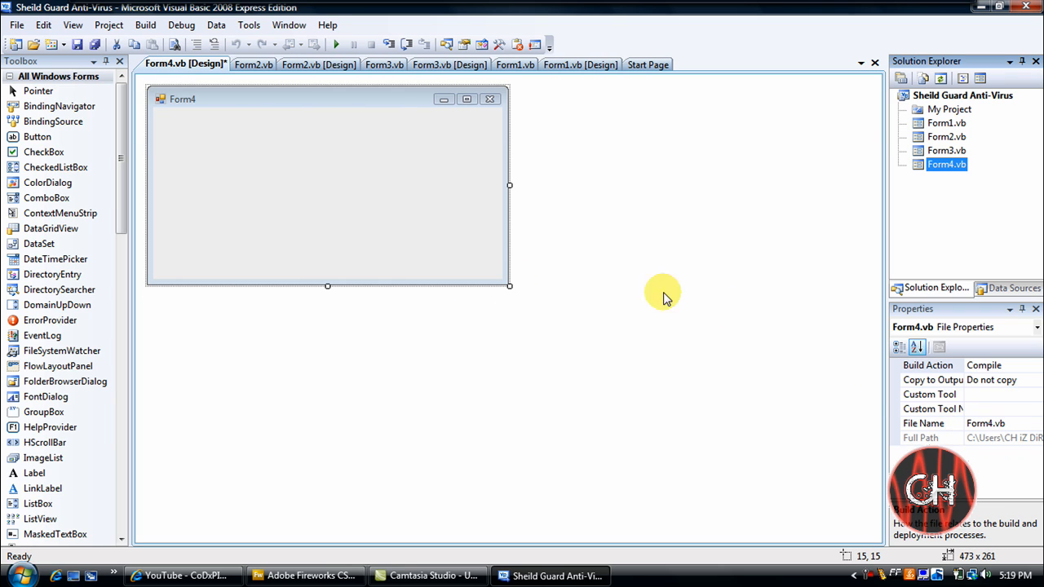
left_click(326, 188)
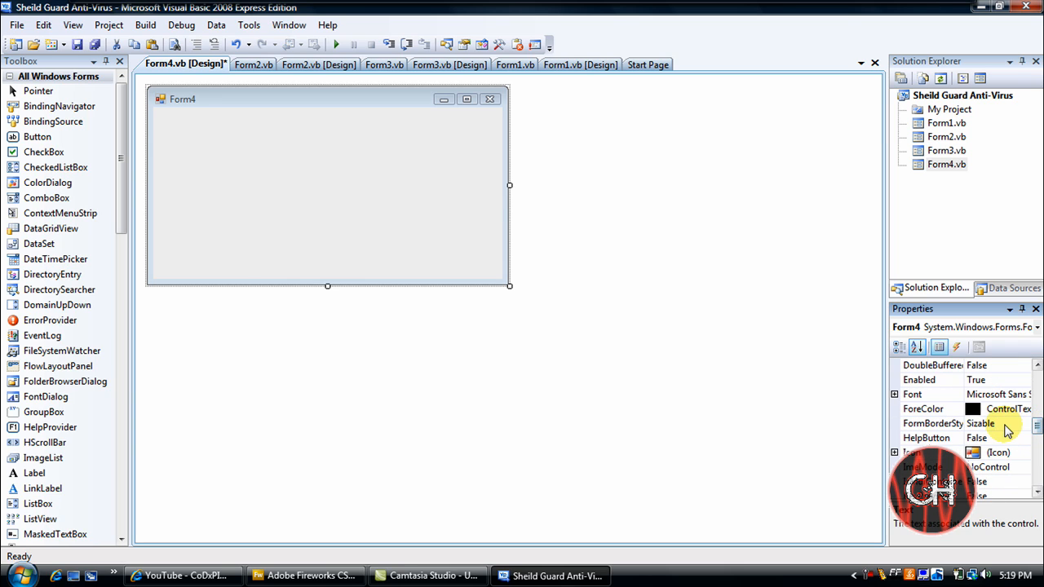
left_click(934, 424)
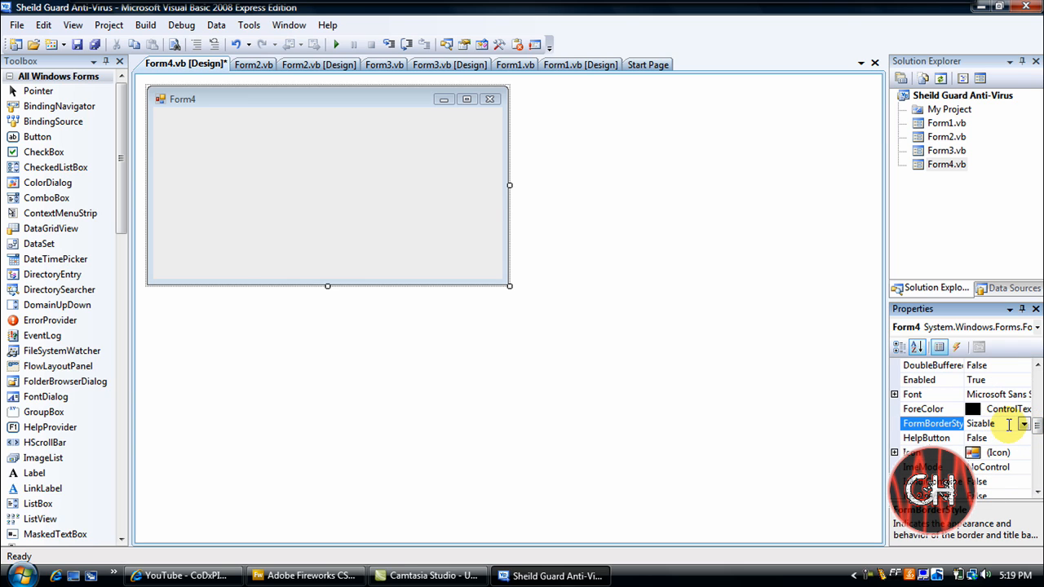
left_click(1025, 424)
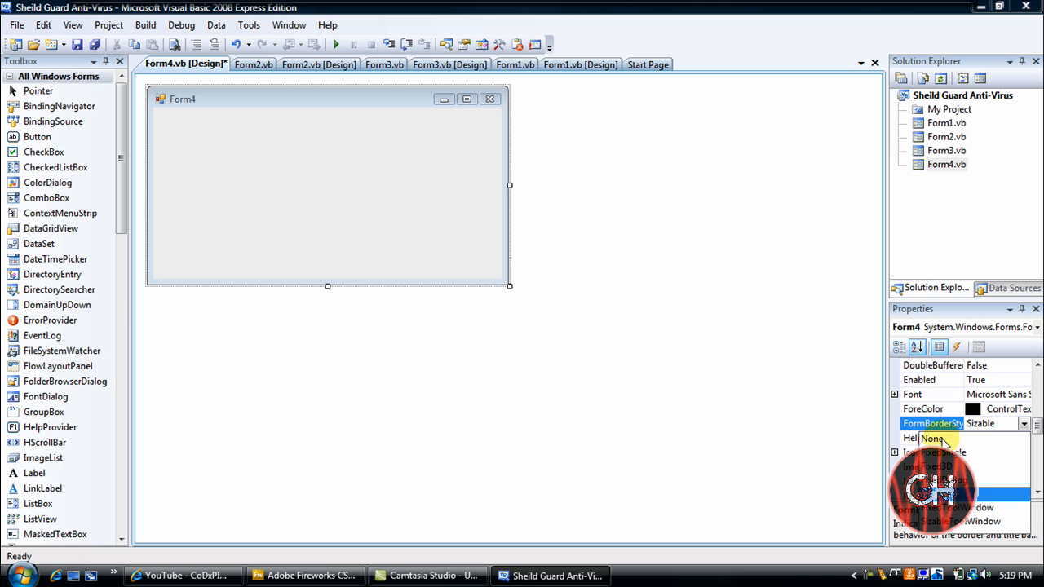
left_click(933, 439)
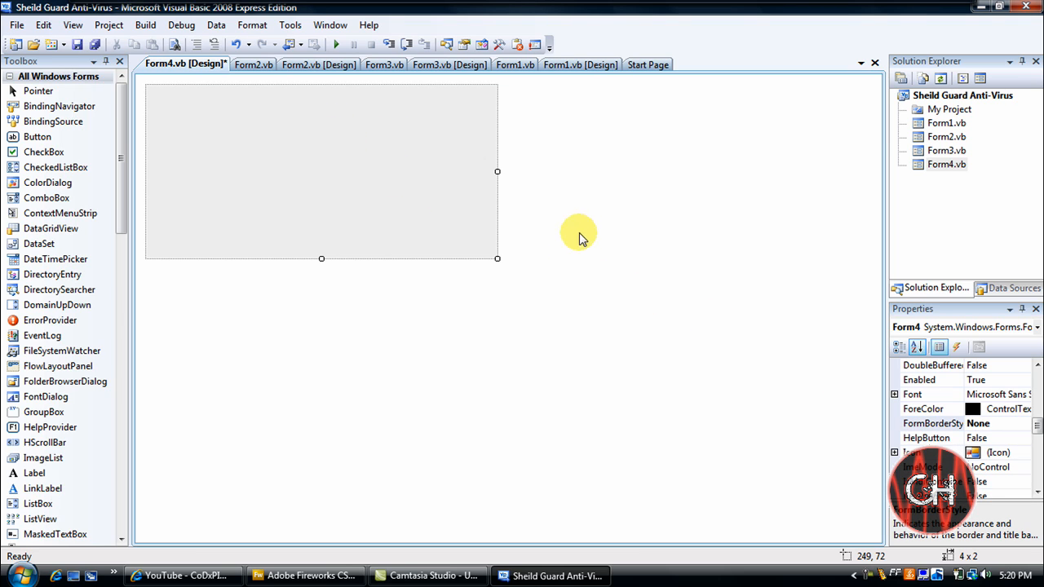
mouse_move(270, 424)
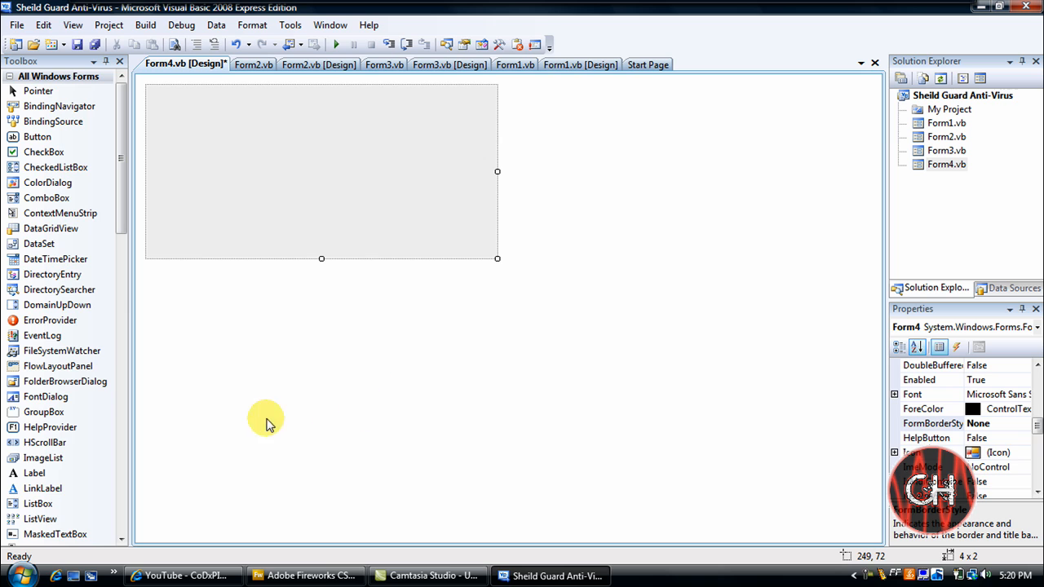
scroll("down", 3)
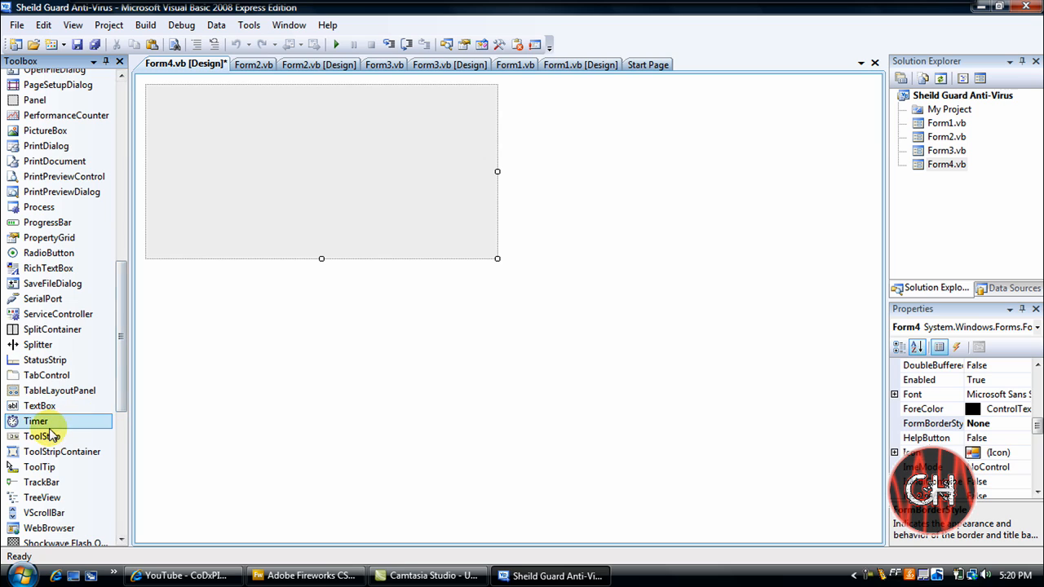
Add a Timer to Form4 with Enabled True and Interval 3000 milliseconds
left_click_drag(35, 421, 176, 503)
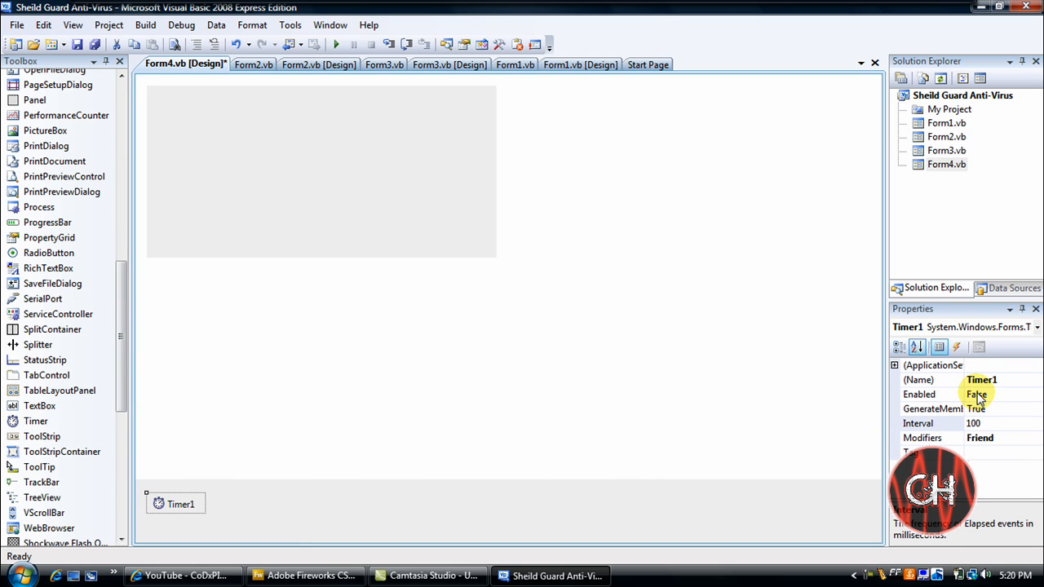
left_click(999, 394)
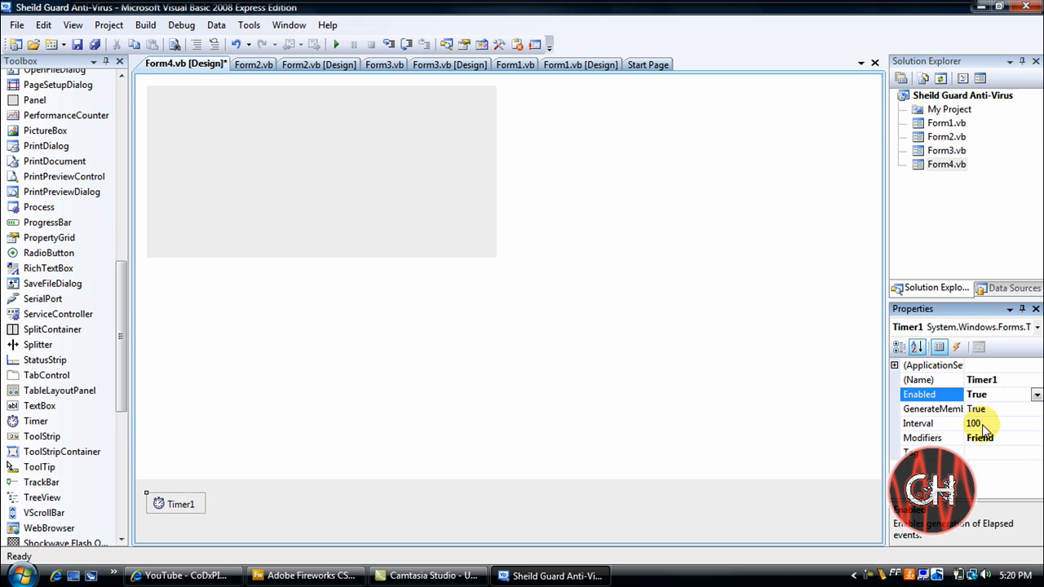
left_click(976, 425)
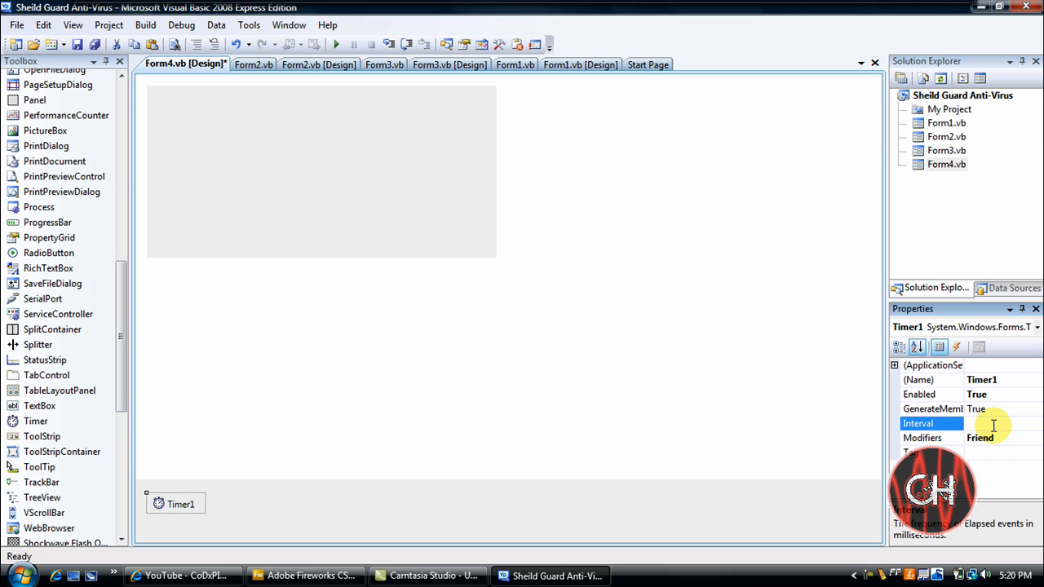
type("3000")
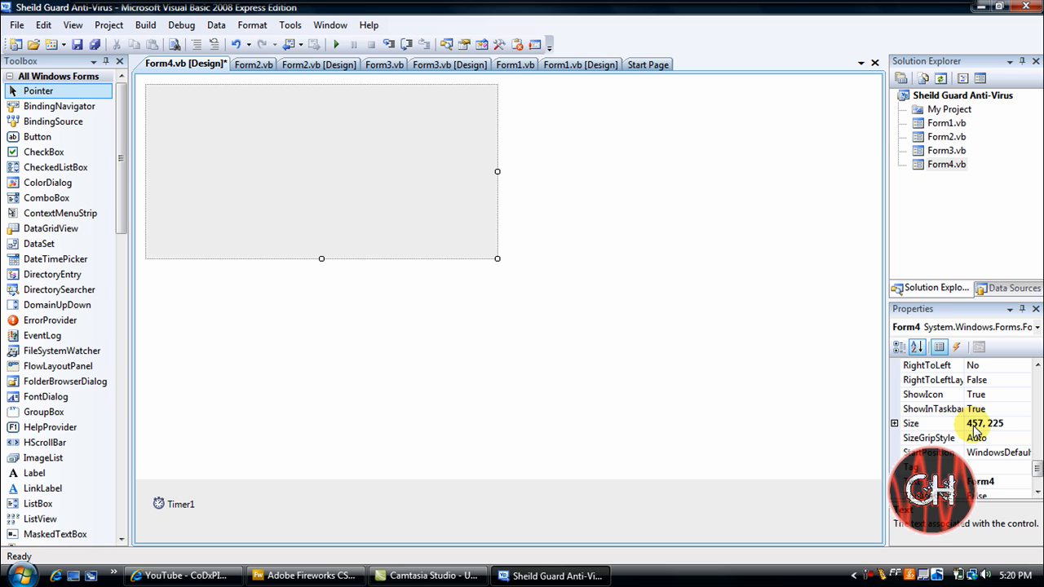
mouse_move(813, 423)
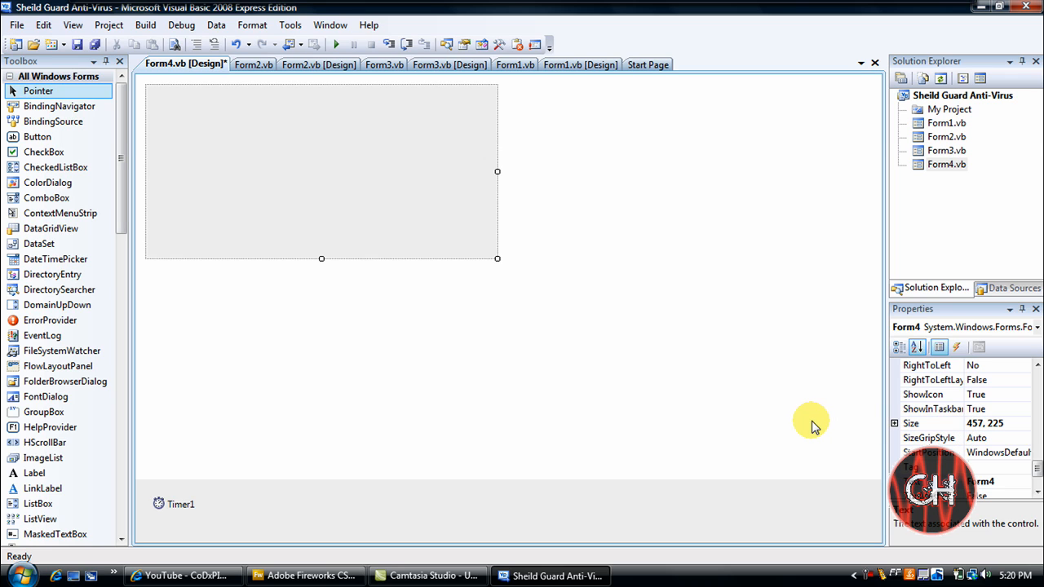
mouse_move(770, 430)
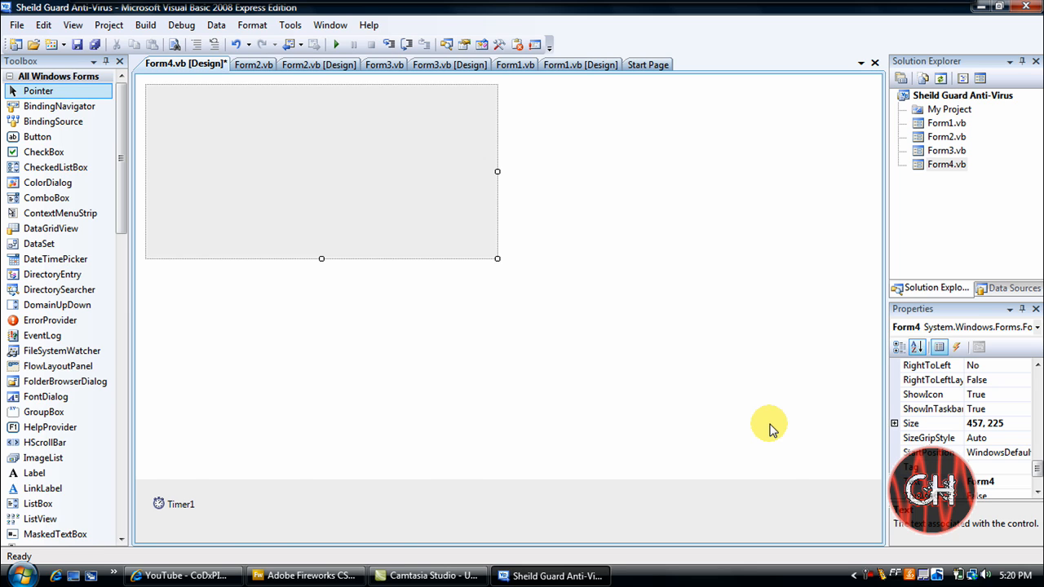
Switch to Fireworks to check the 457 × 225 splash.png, then return to Visual Basic
left_click(305, 576)
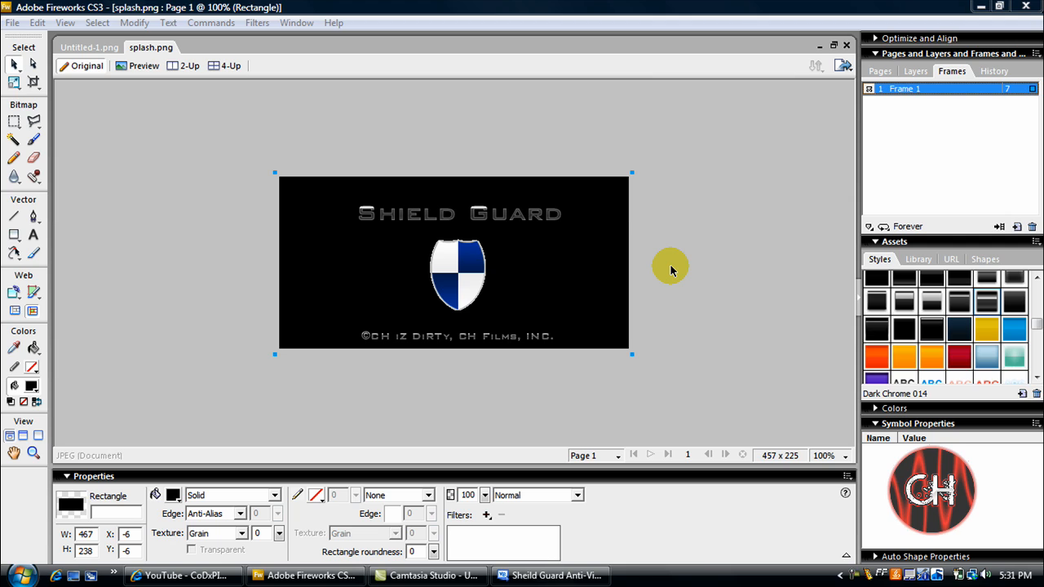
left_click(551, 576)
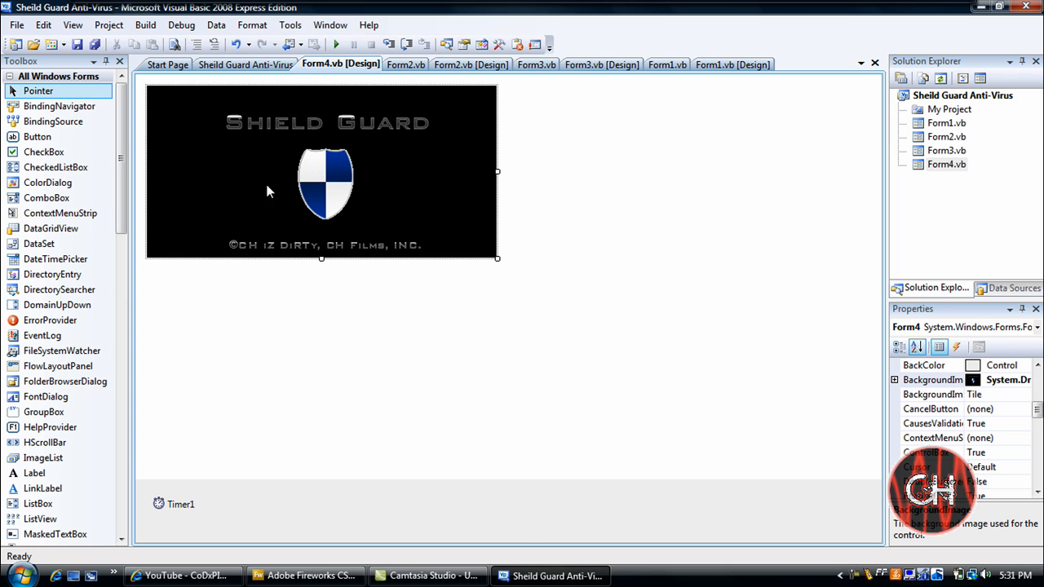
Select Timer1 in the component tray and open its Timer1_Tick handler
left_click(180, 503)
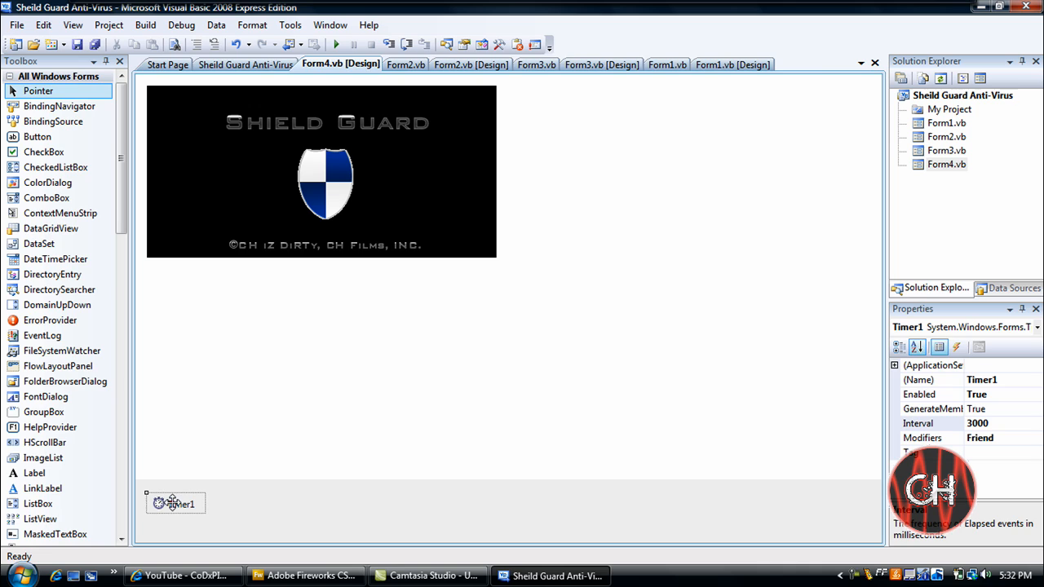
double_click(175, 502)
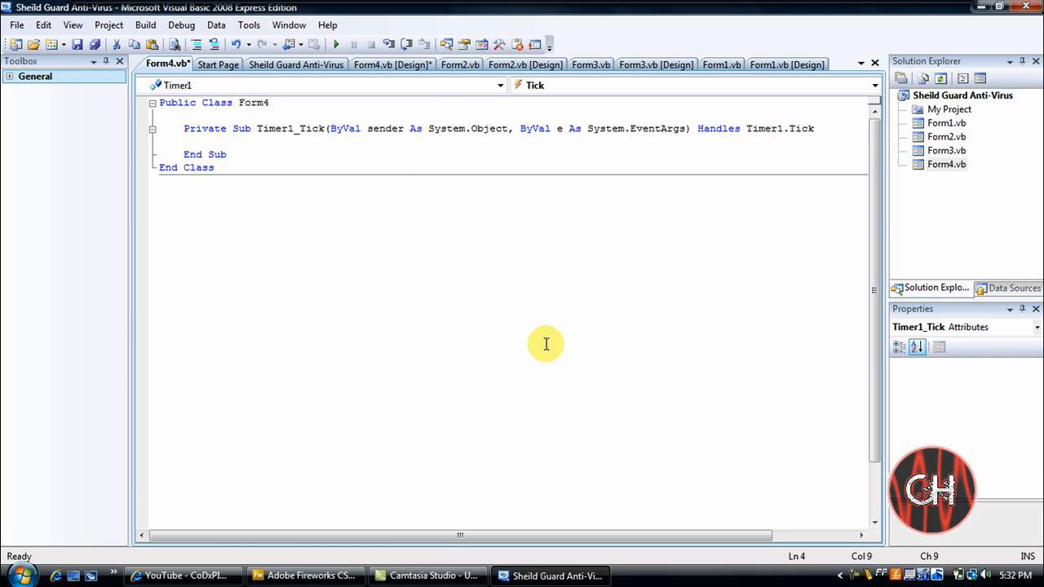
Write Me.Hide() and Form1.Show() in Timer1_Tick, then bring up the project properties
type("Me.Hide")
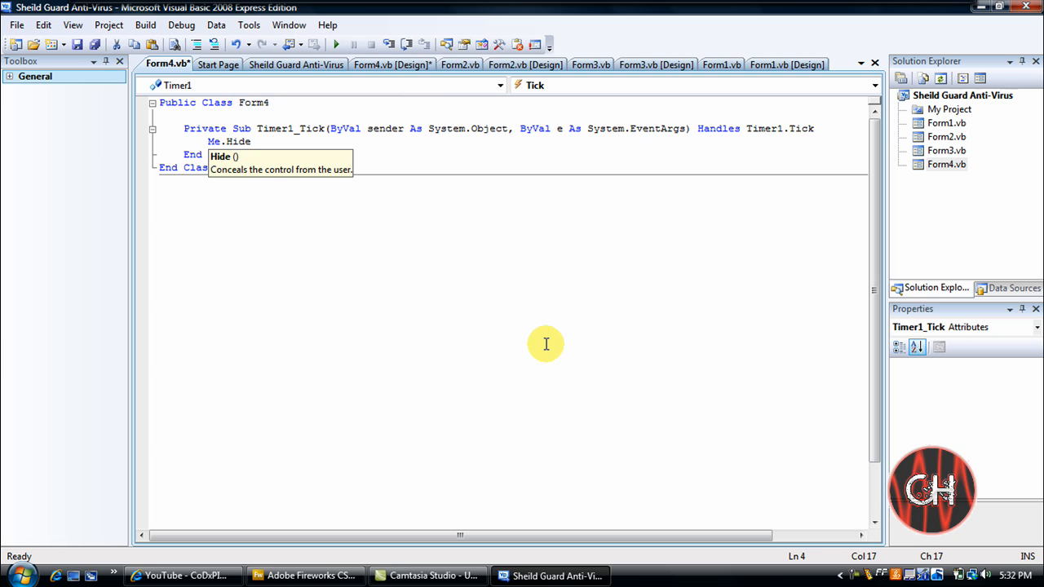
type("()")
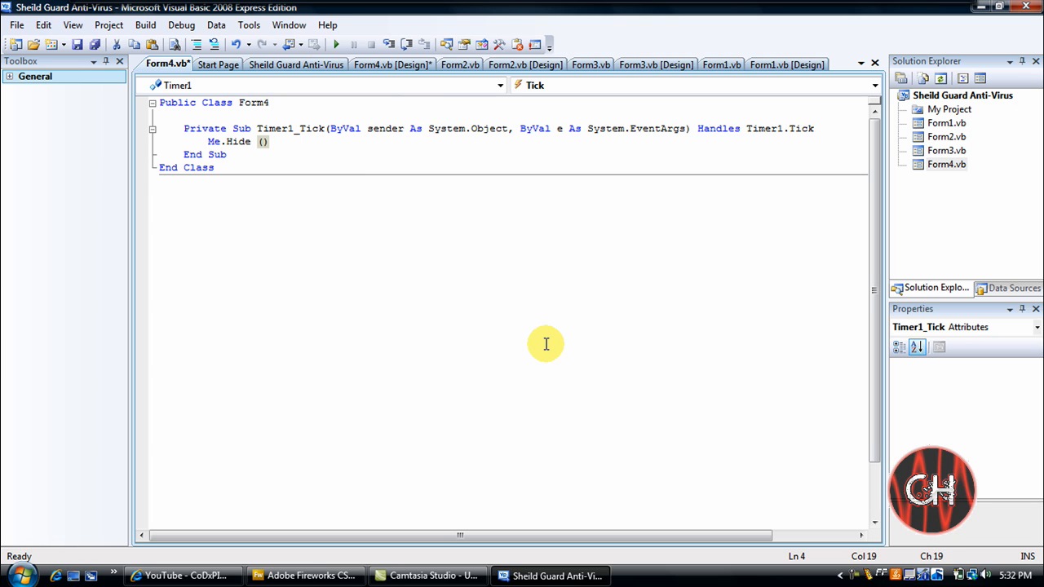
type("Form1.")
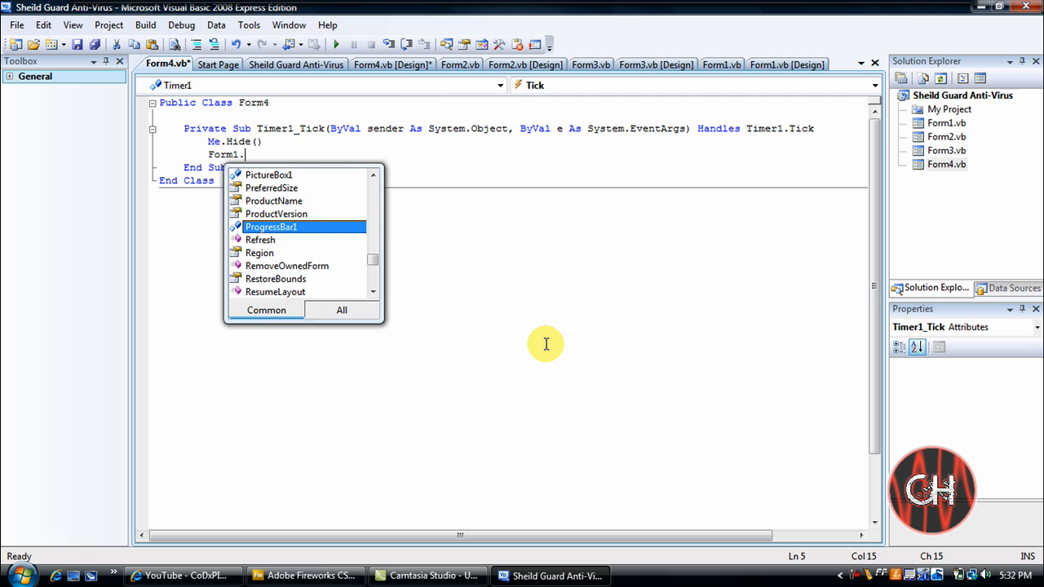
type("Show")
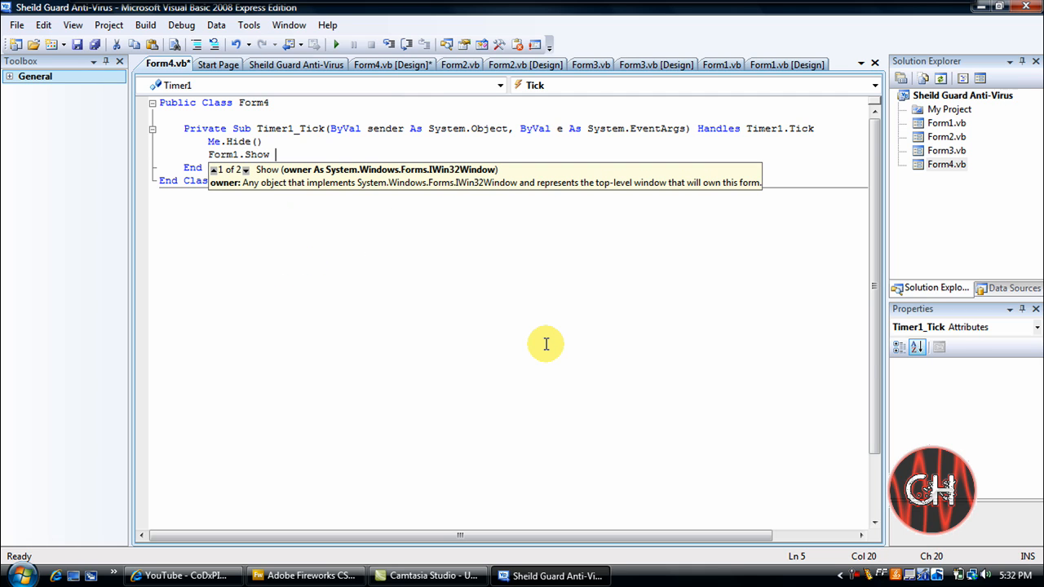
type("()")
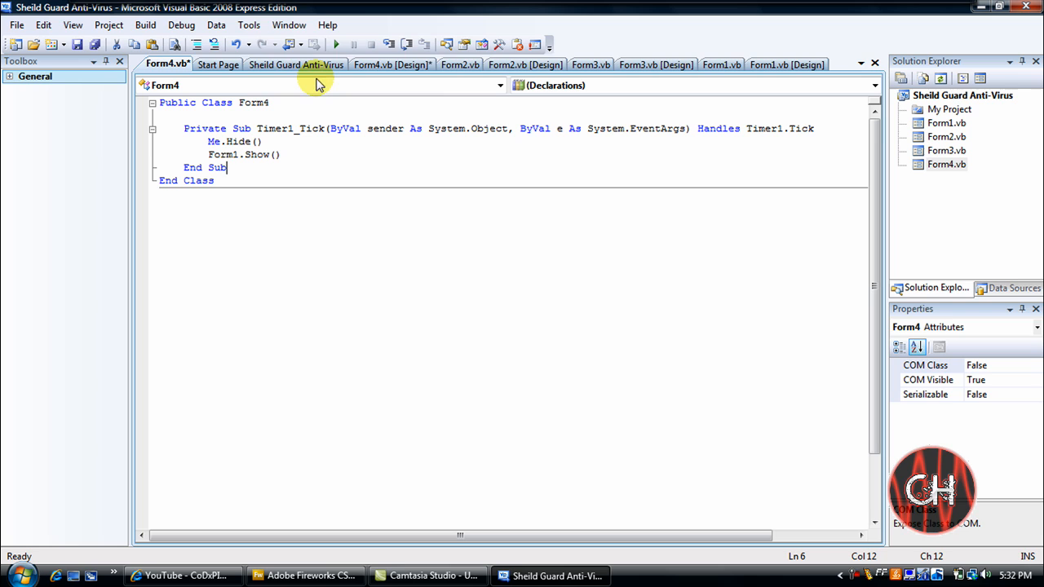
left_click(295, 65)
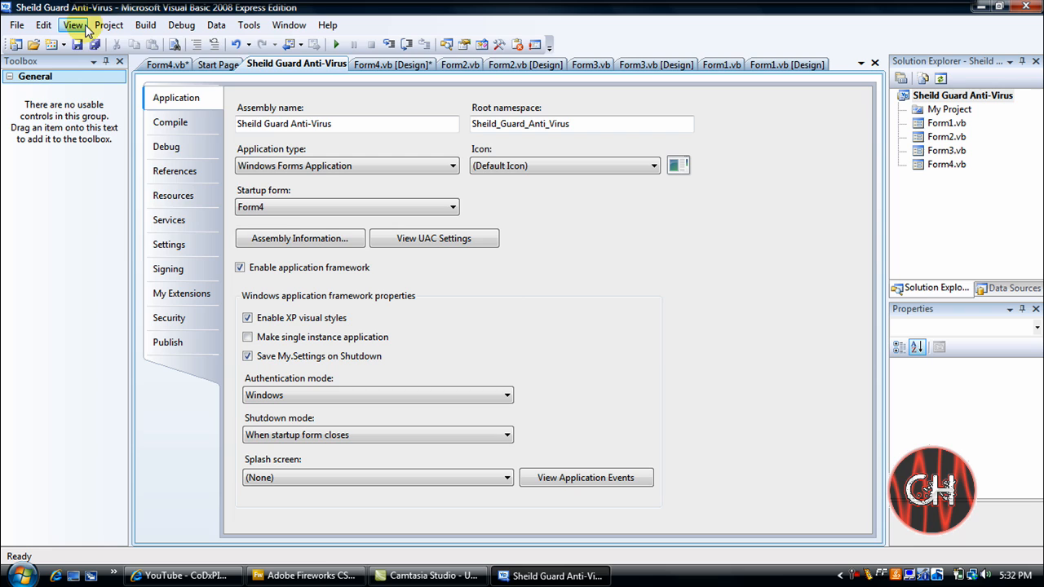
Keep Form4 as Startup form in project properties and start debugging
left_click(108, 24)
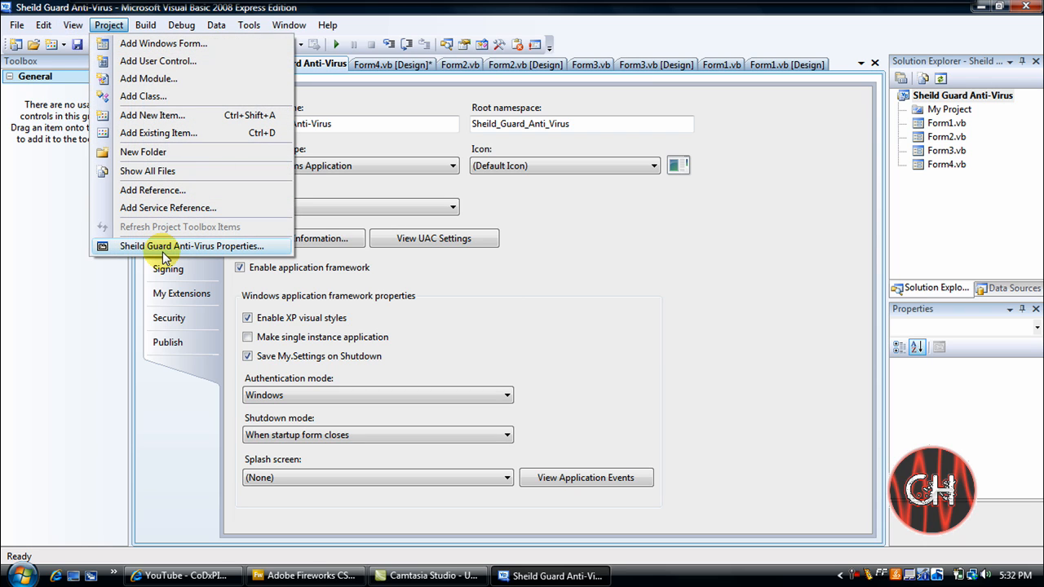
left_click(191, 245)
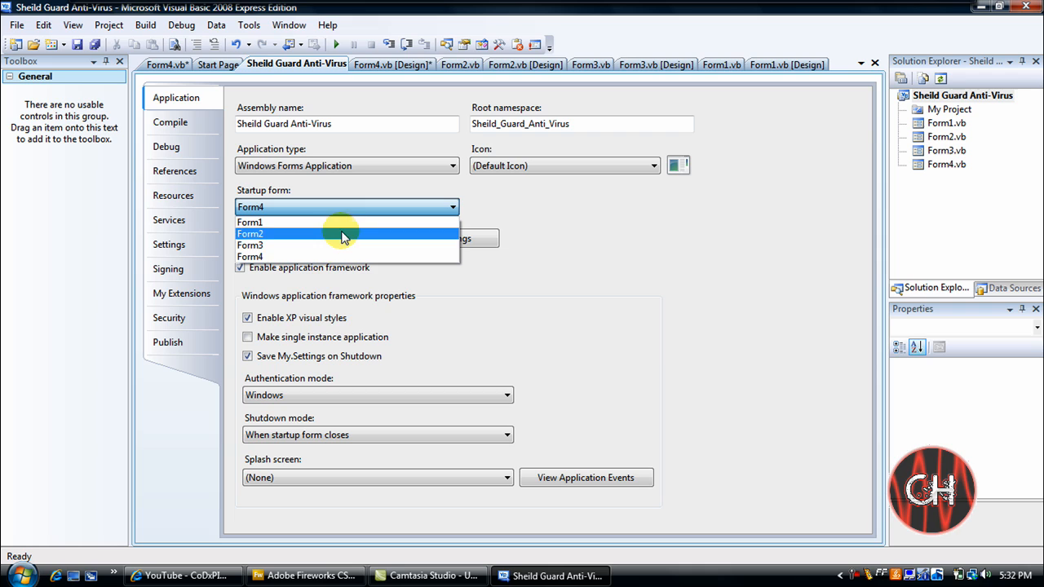
mouse_move(326, 257)
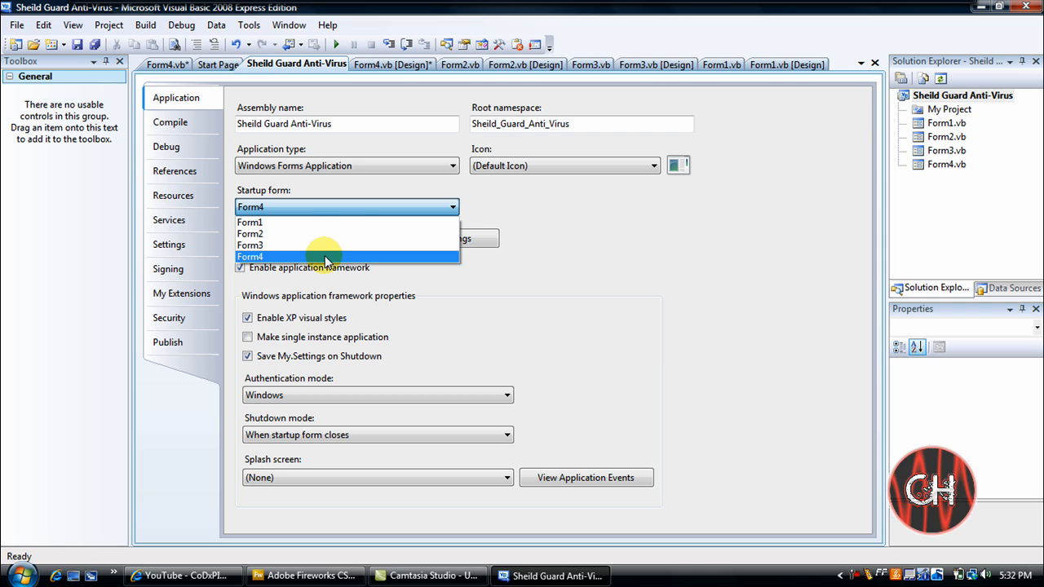
left_click(250, 256)
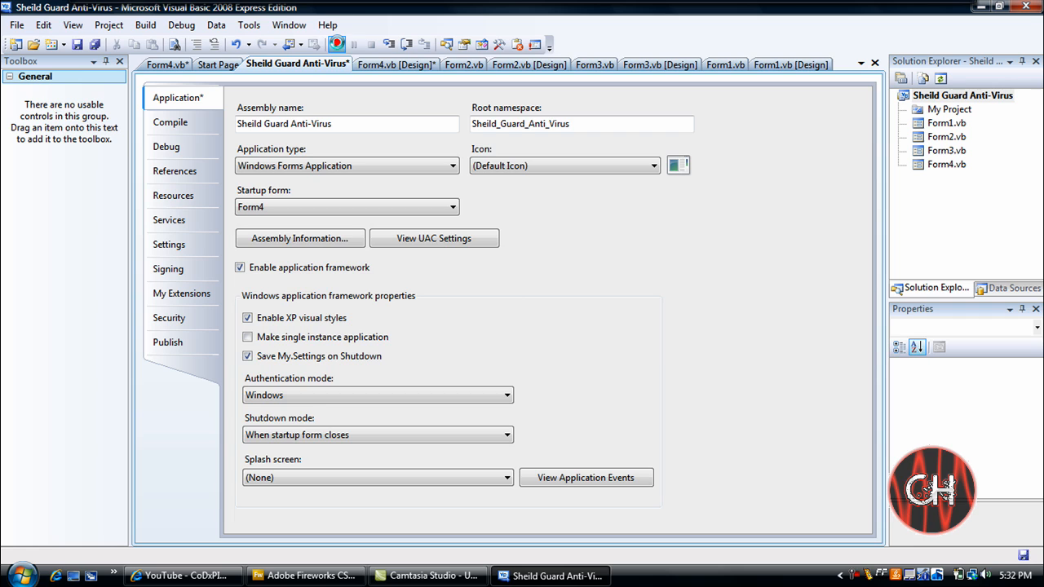
left_click(336, 44)
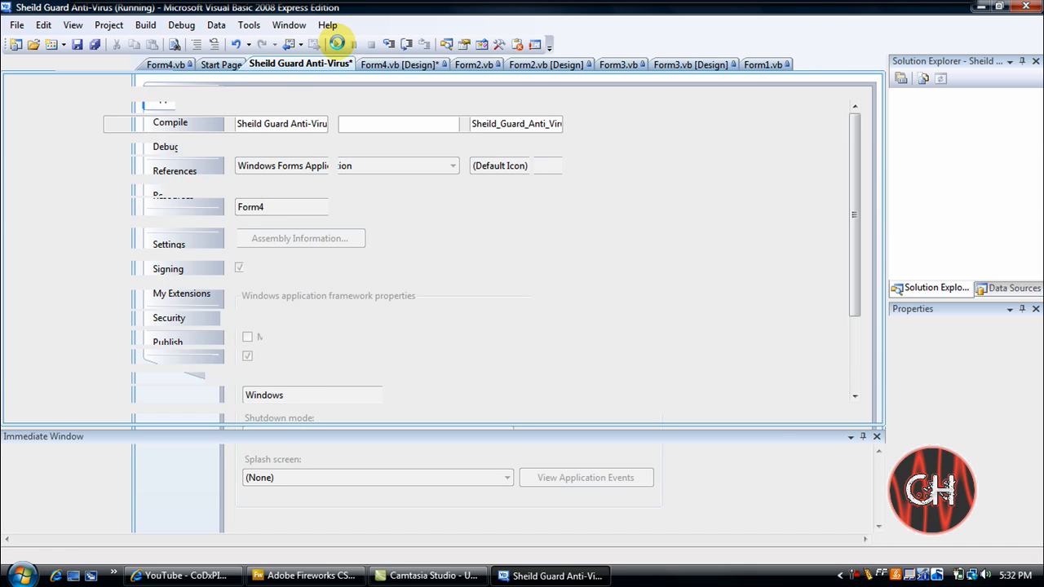
Stop the test run and show Form1 in the designer
left_click(336, 44)
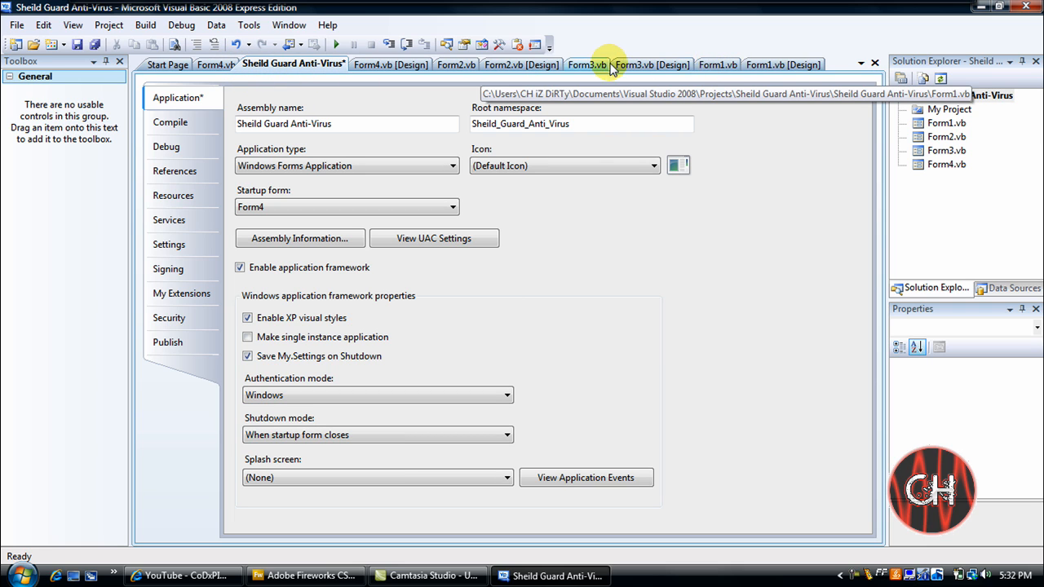
left_click(718, 63)
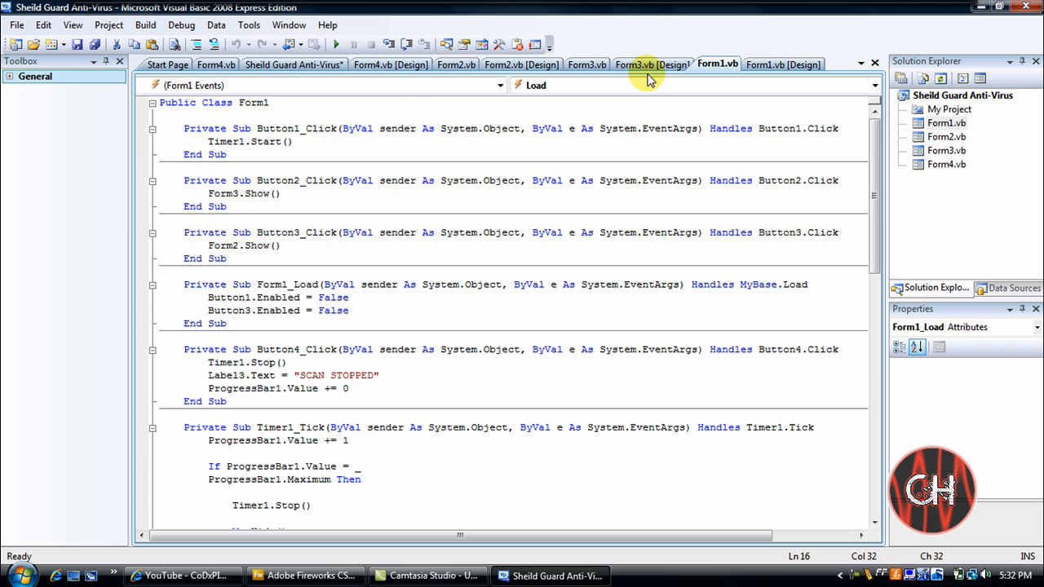
left_click(783, 63)
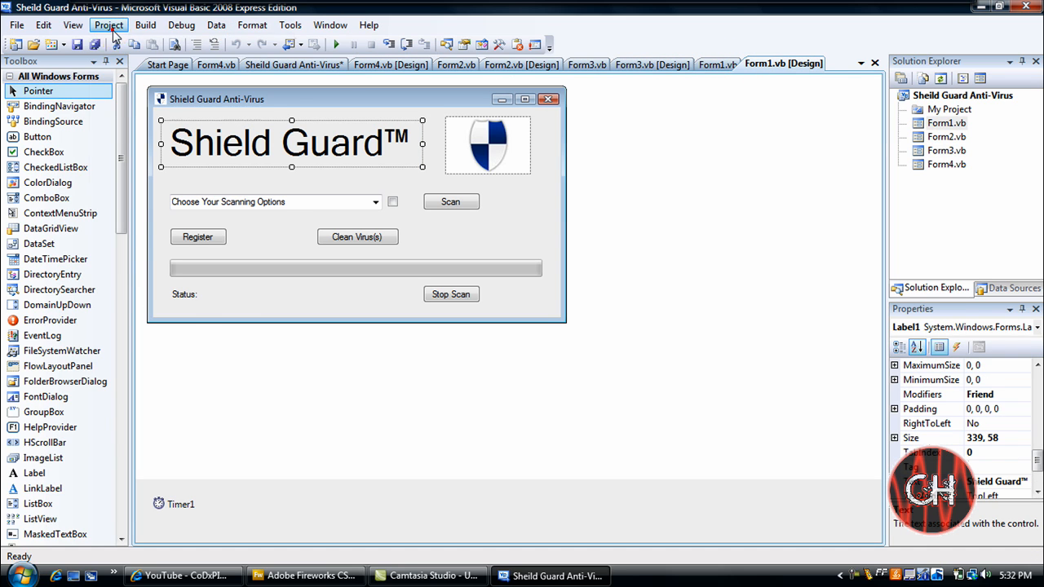
Add a SplashScreen1 form from the Splash Screen template via Add New Item
left_click(108, 25)
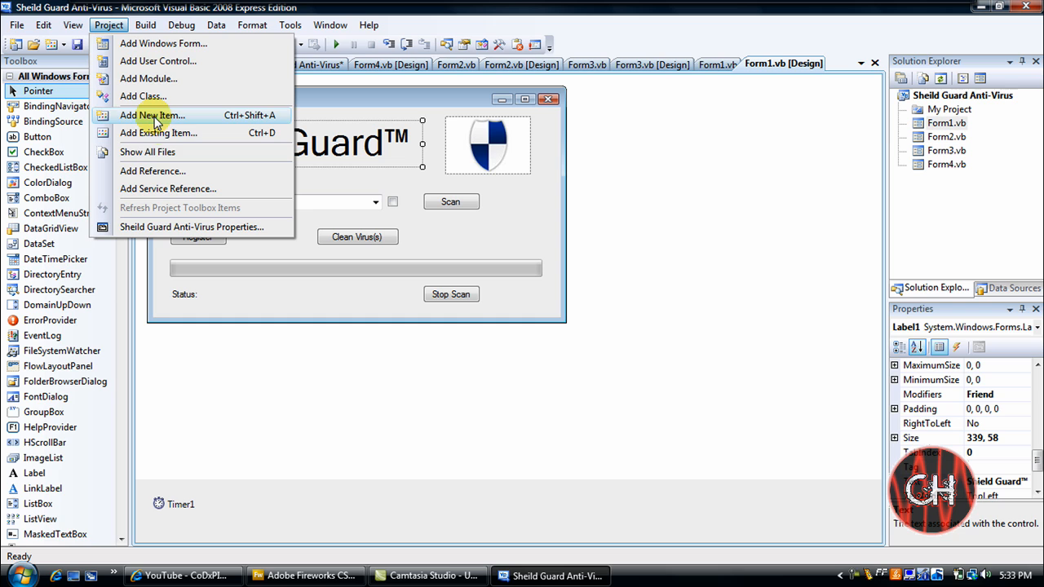
left_click(153, 114)
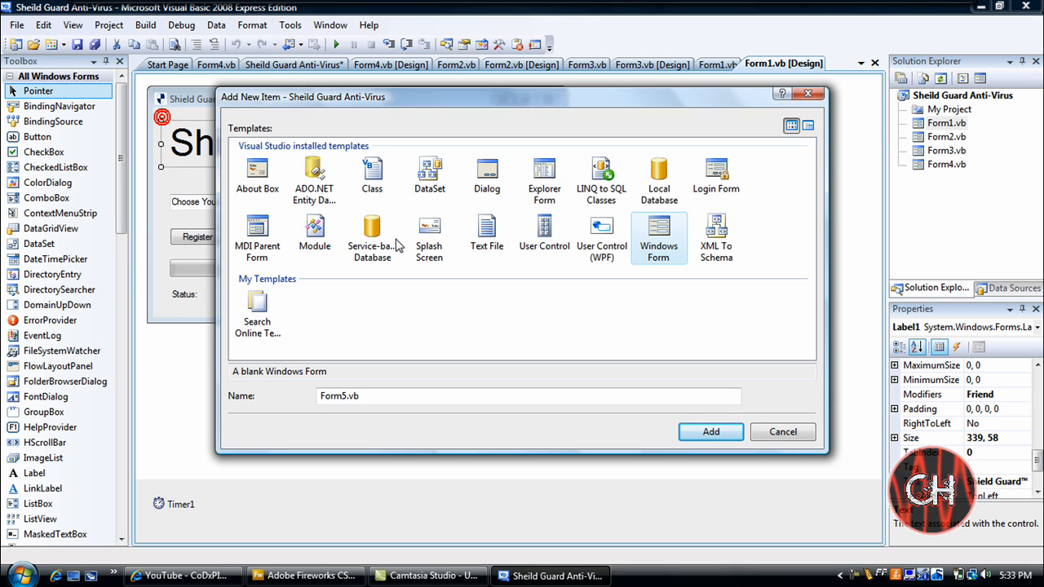
mouse_move(584, 245)
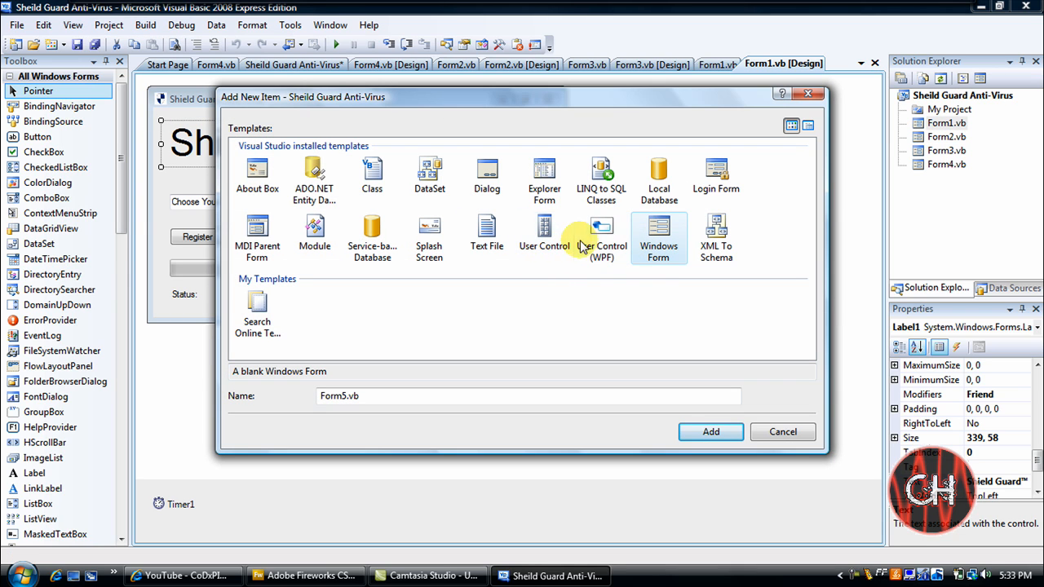
left_click(429, 236)
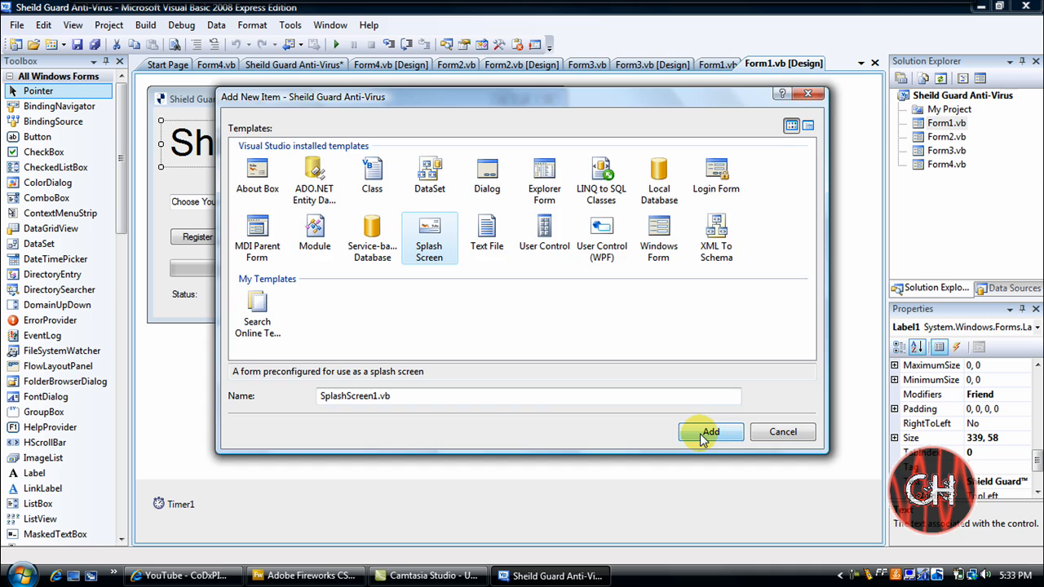
left_click(710, 430)
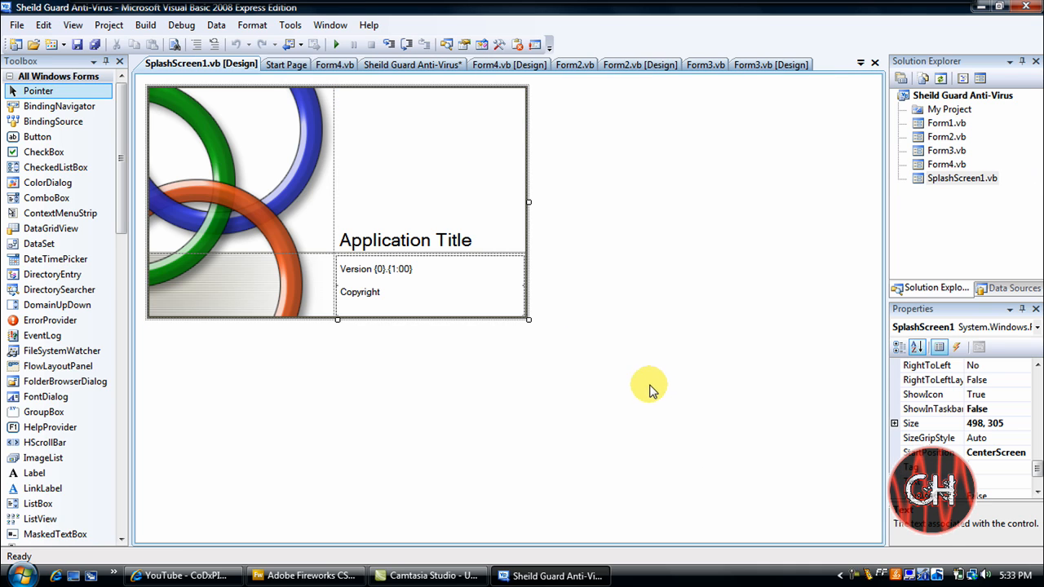
mouse_move(284, 204)
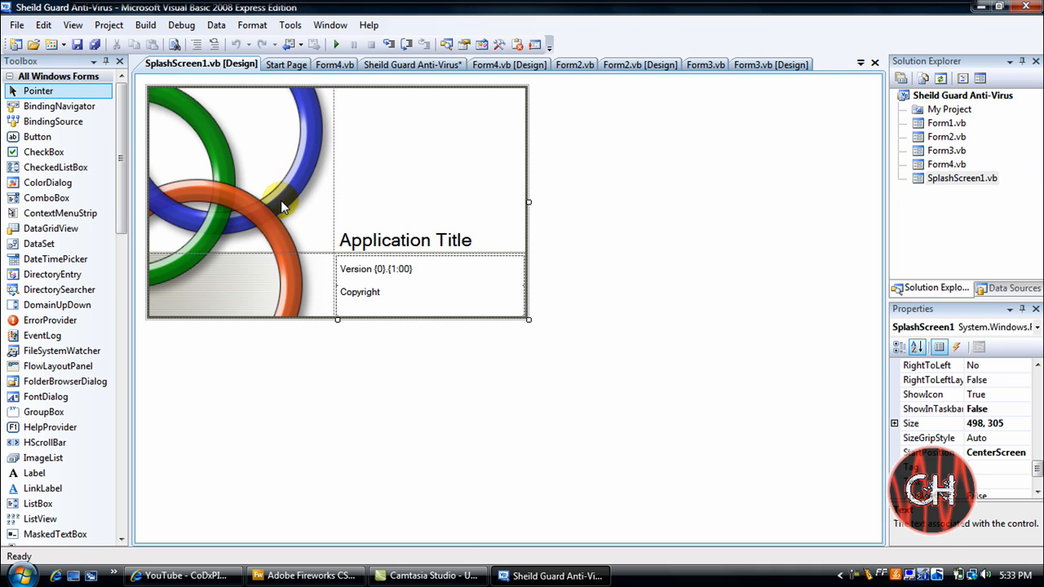
Retitle the splash form's title label 'Shield Guard Anti Virus' at font size 14
left_click(281, 199)
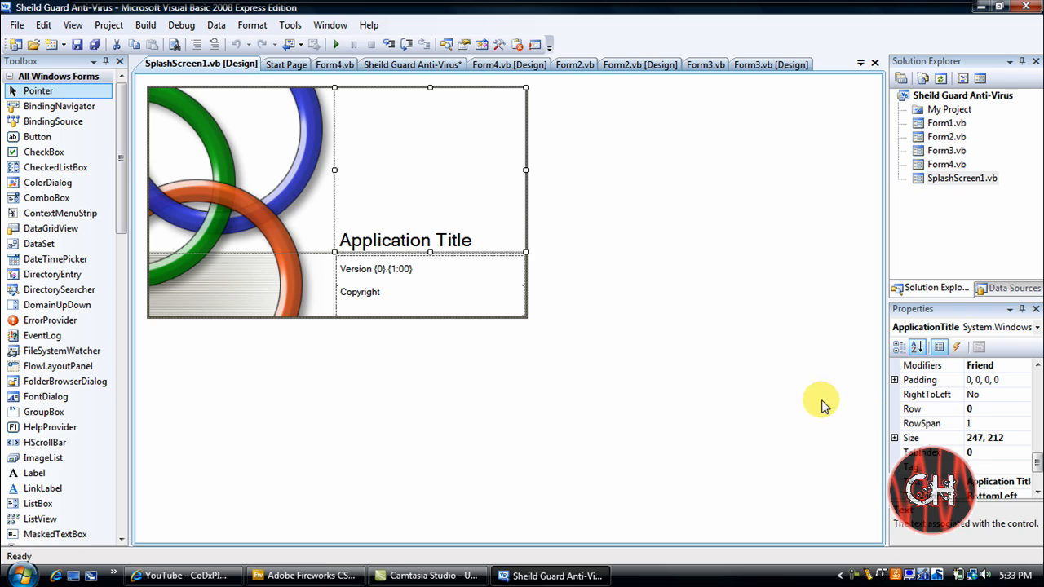
mouse_move(558, 277)
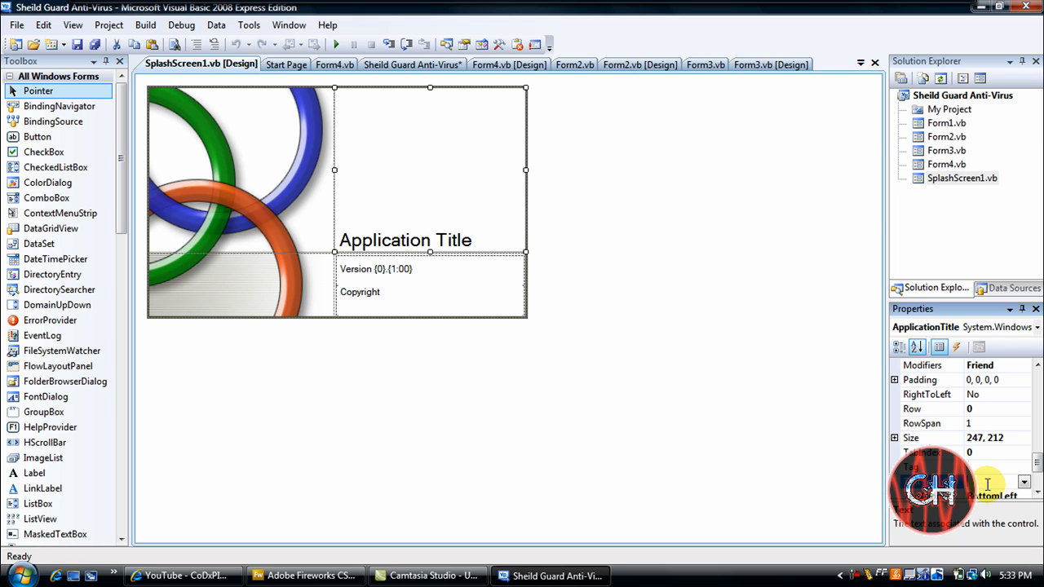
type("Shield Guard Anti Virus")
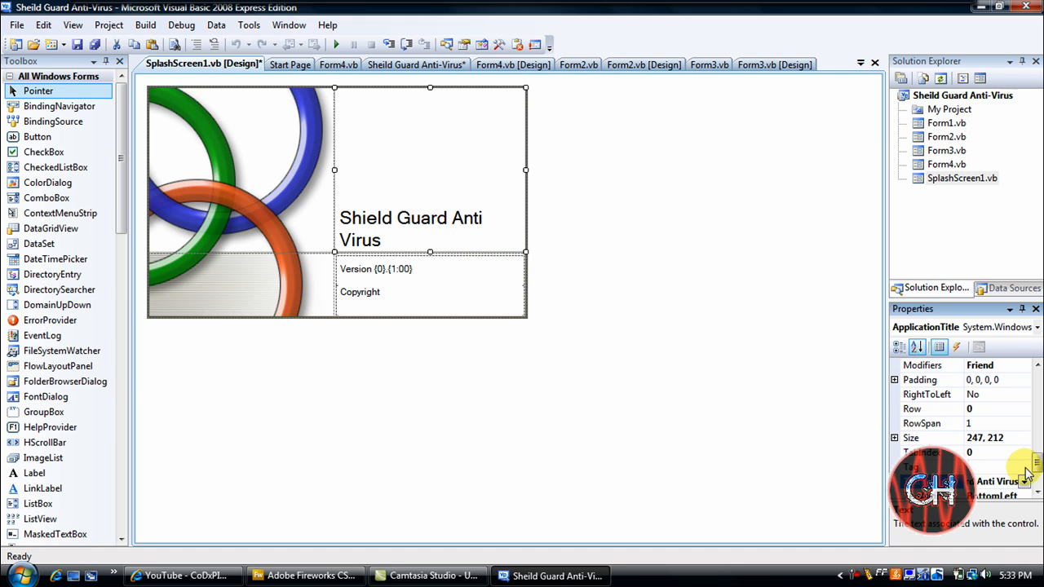
scroll("down", 3)
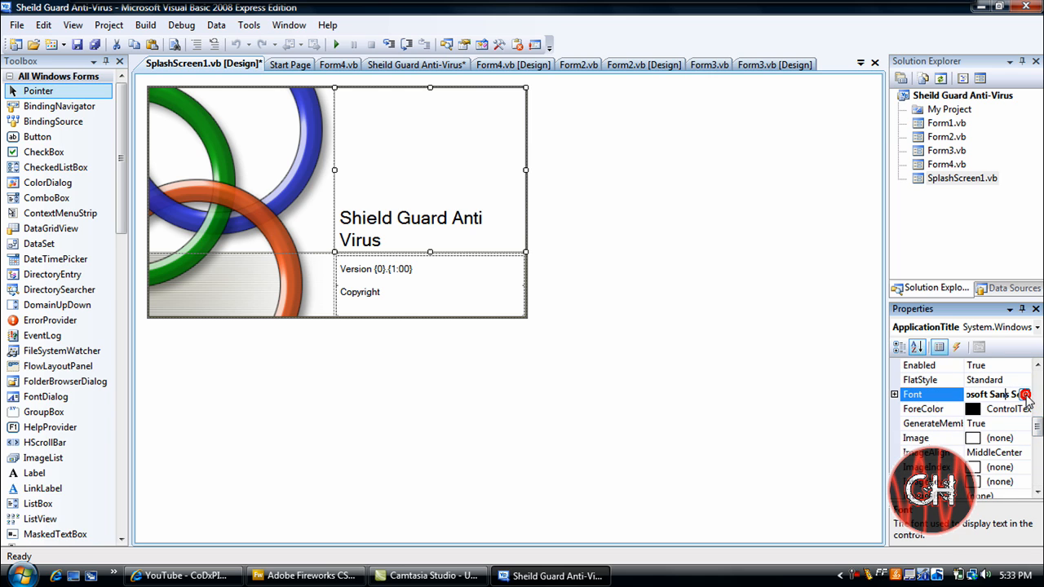
left_click(1027, 393)
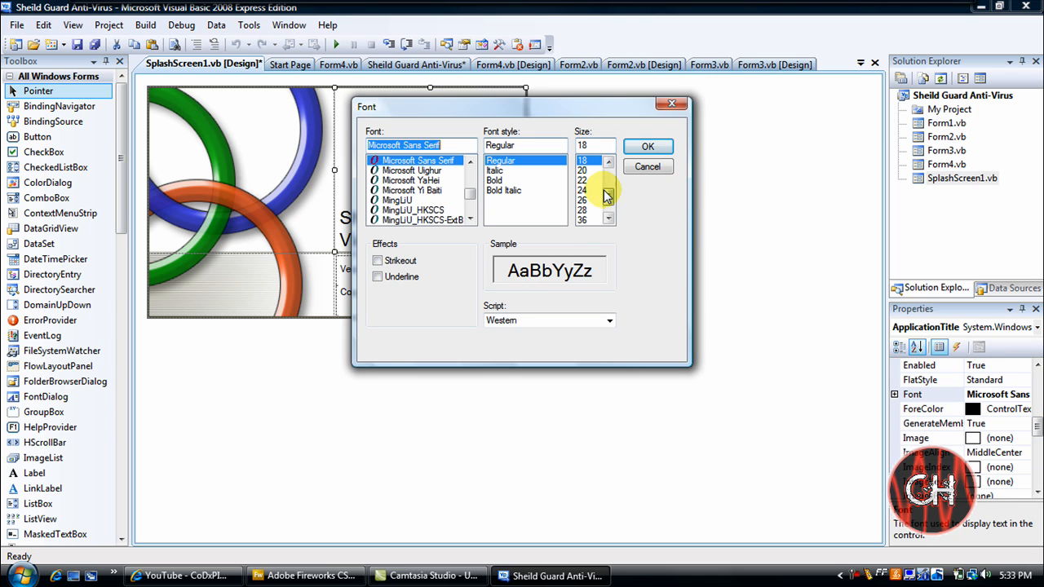
left_click(607, 161)
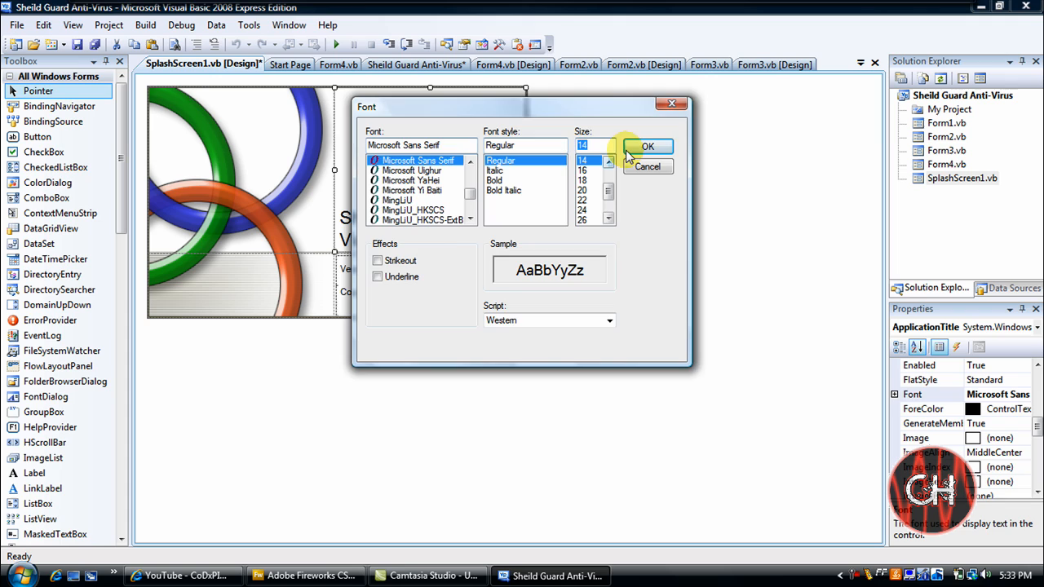
left_click(648, 147)
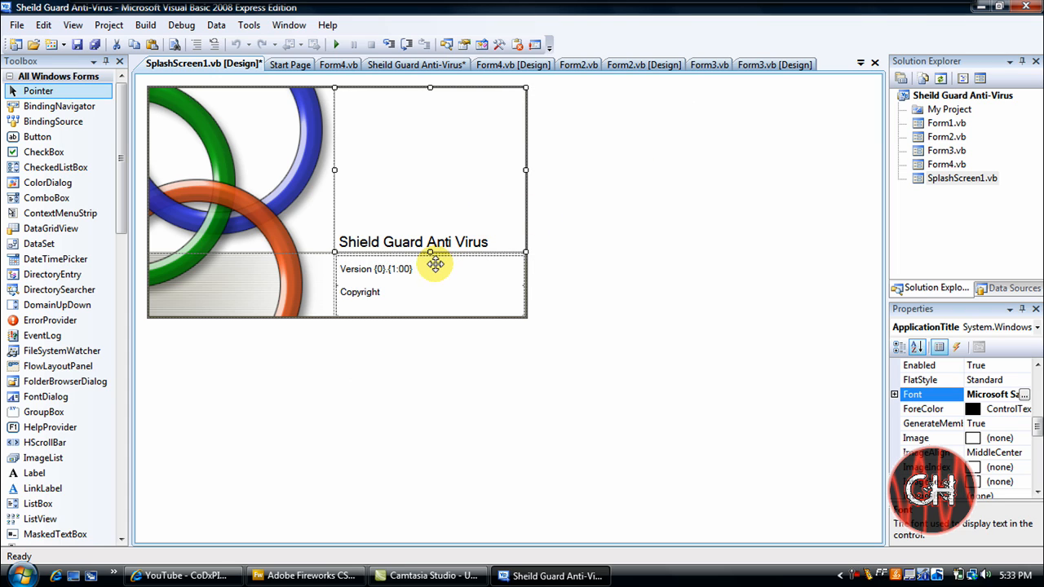
Fill in the version label and the 'Copyright CH Films' line on the splash form
left_click(376, 268)
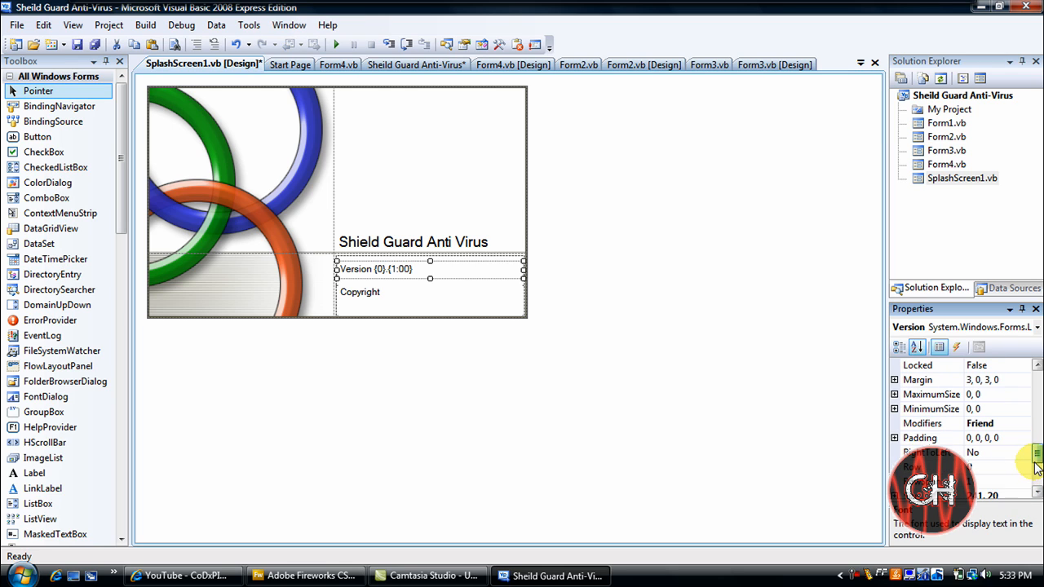
scroll("down", 3)
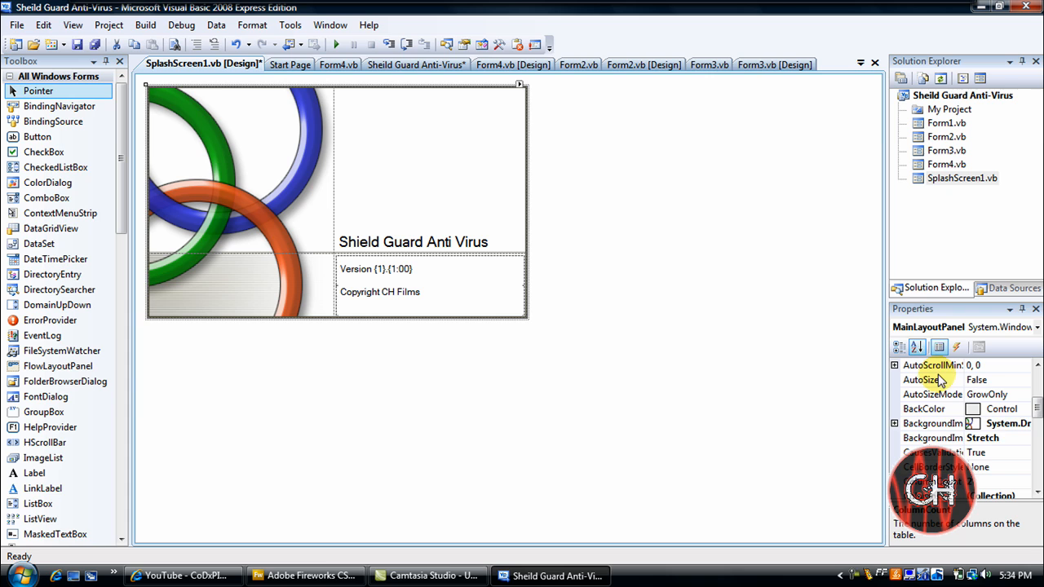
Import picture '1' from the Pictures folder as MainLayoutPanel's BackgroundImage
left_click(933, 424)
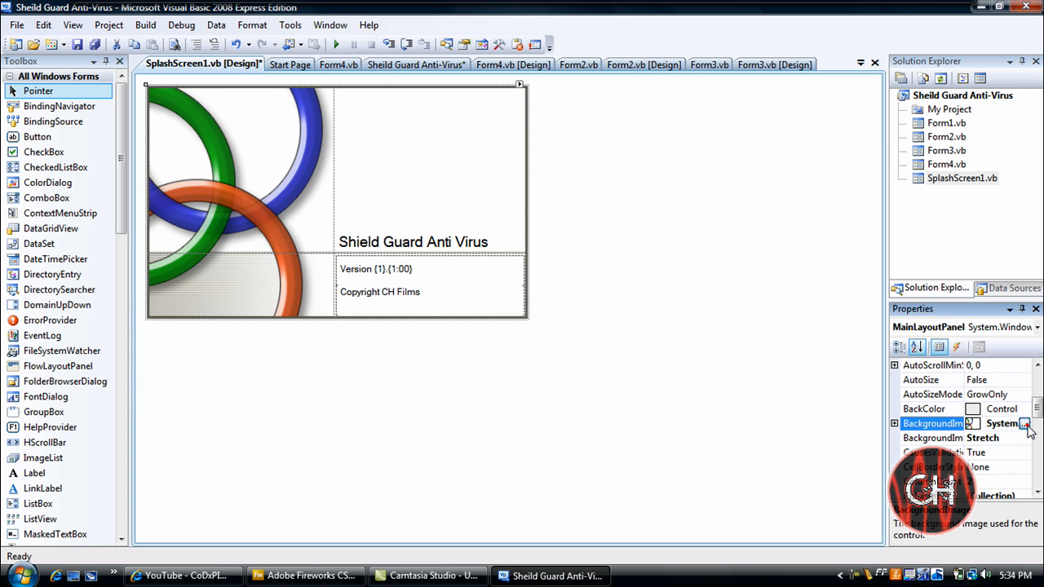
left_click(1026, 425)
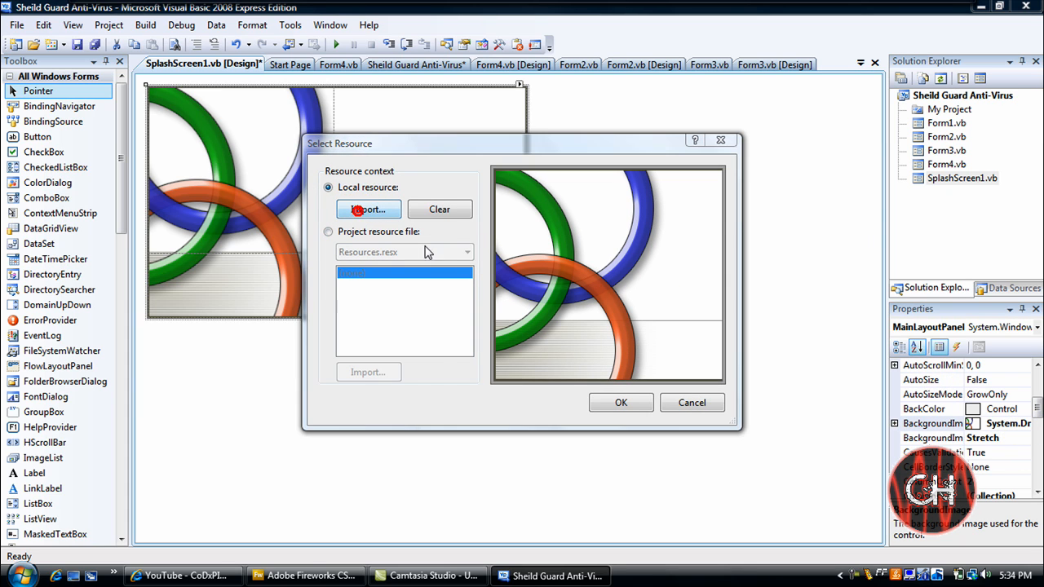
left_click(368, 209)
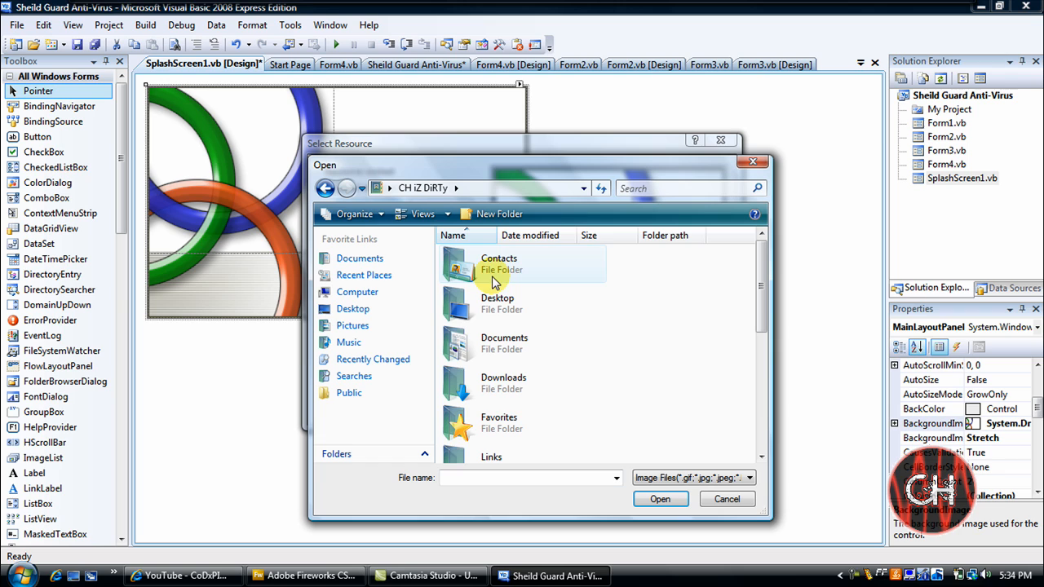
double_click(352, 324)
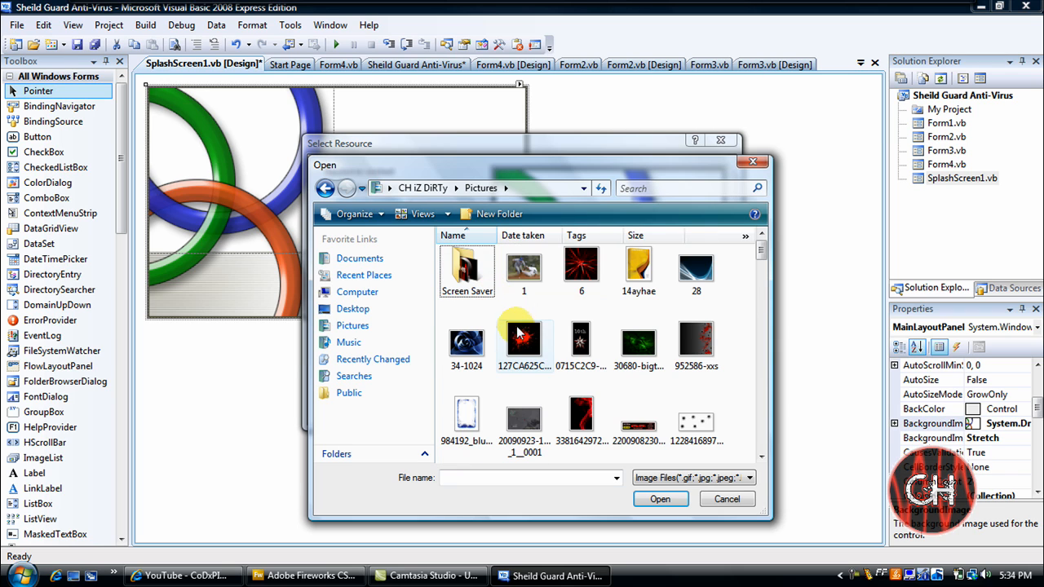
left_click(523, 267)
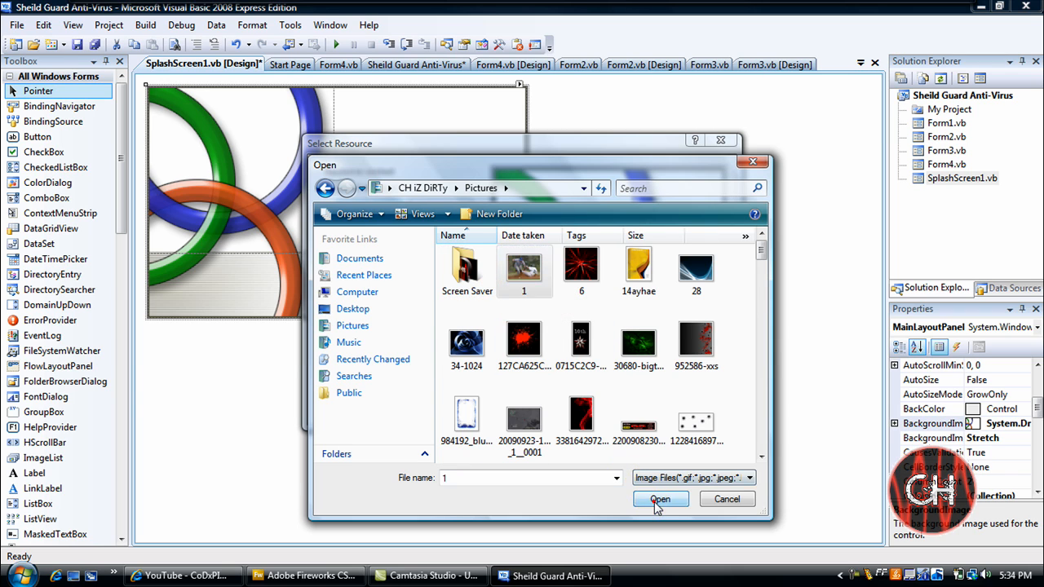
left_click(659, 499)
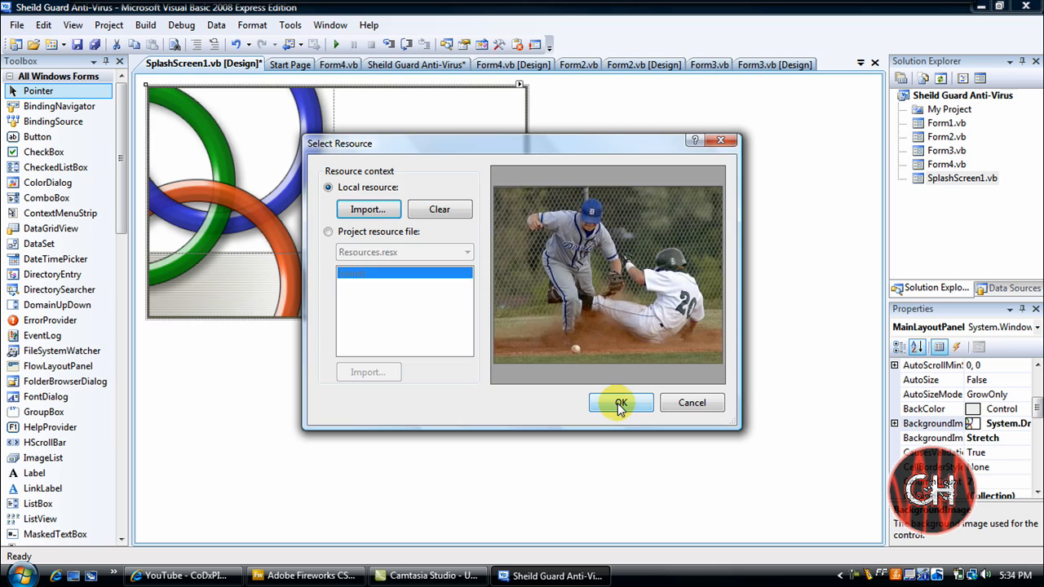
left_click(620, 401)
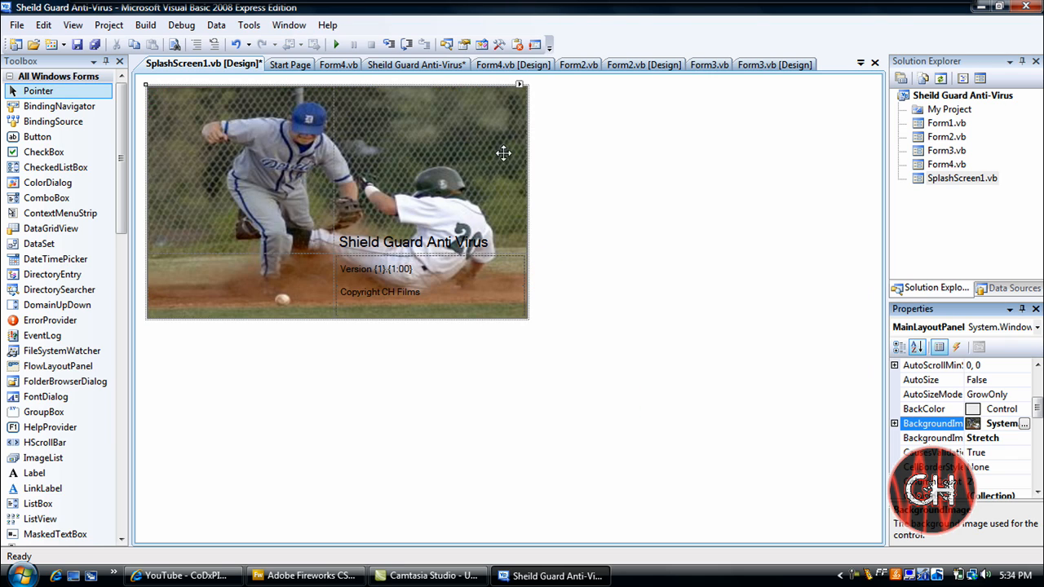
mouse_move(586, 173)
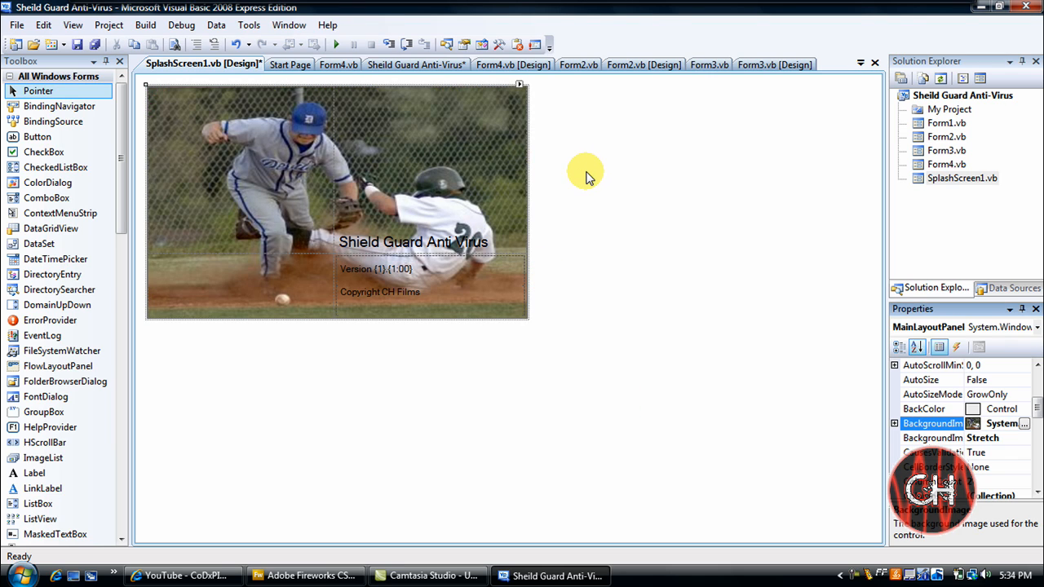
left_click(108, 25)
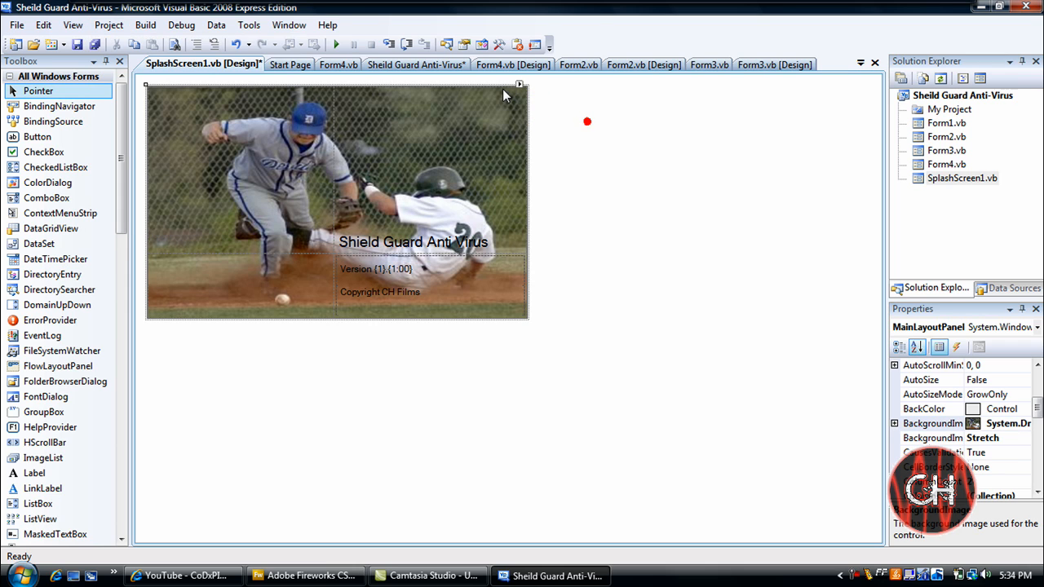
Choose SplashScreen1 as the splash screen in My Project > Application and run the app to preview it
left_click(416, 65)
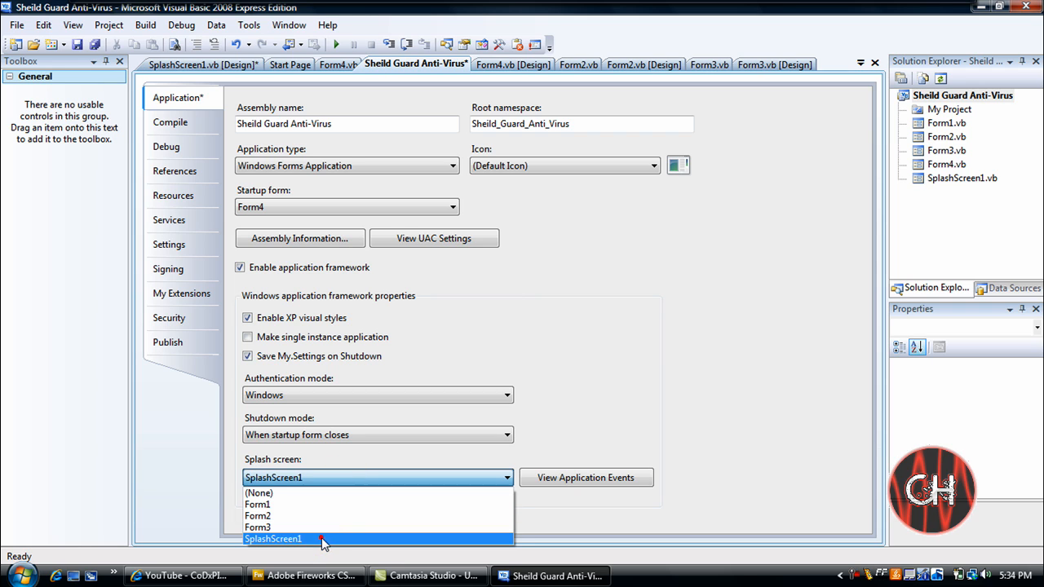
left_click(274, 538)
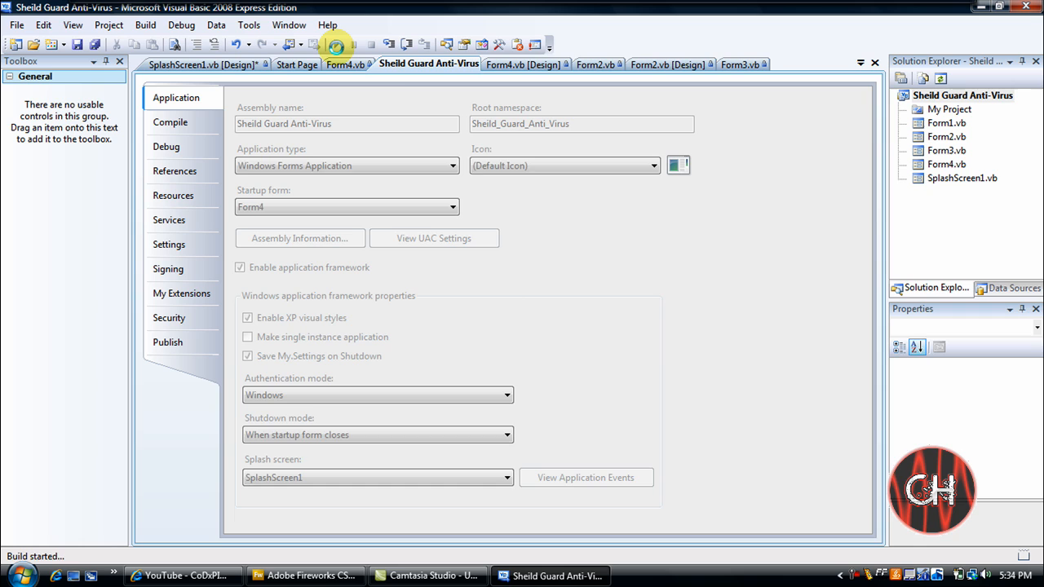
left_click(336, 44)
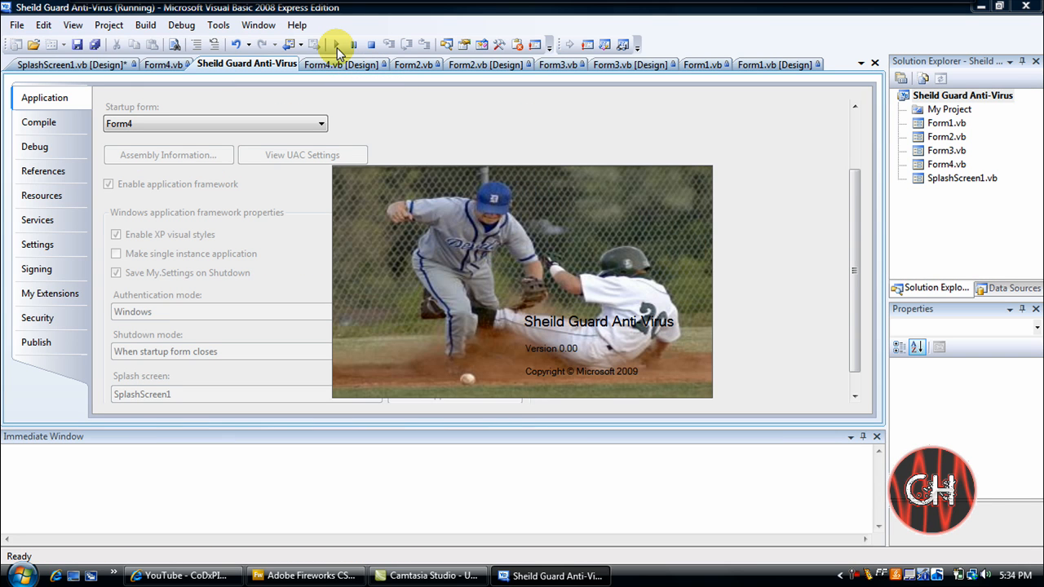
left_click(336, 44)
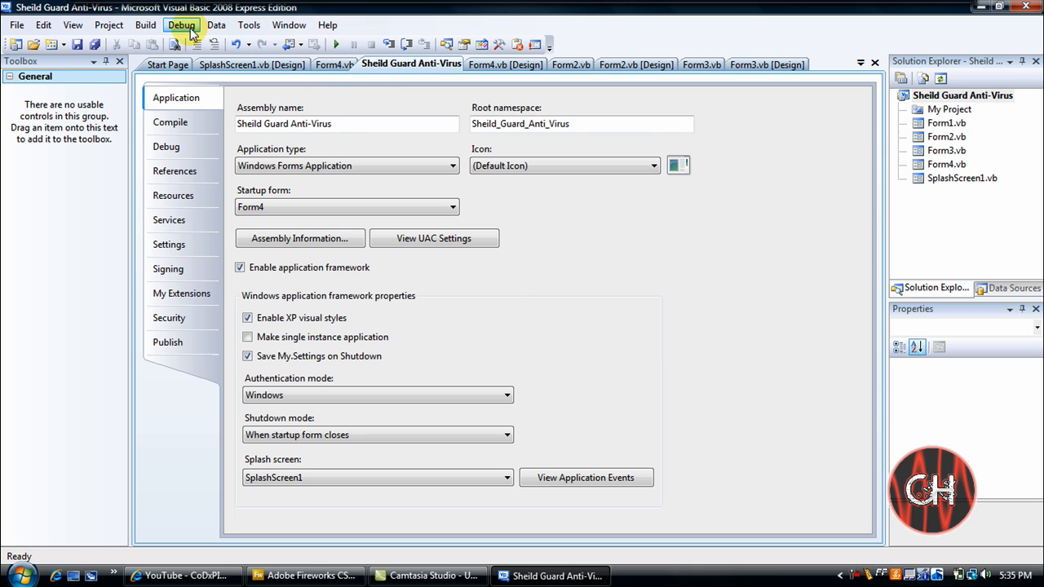
mouse_move(146, 25)
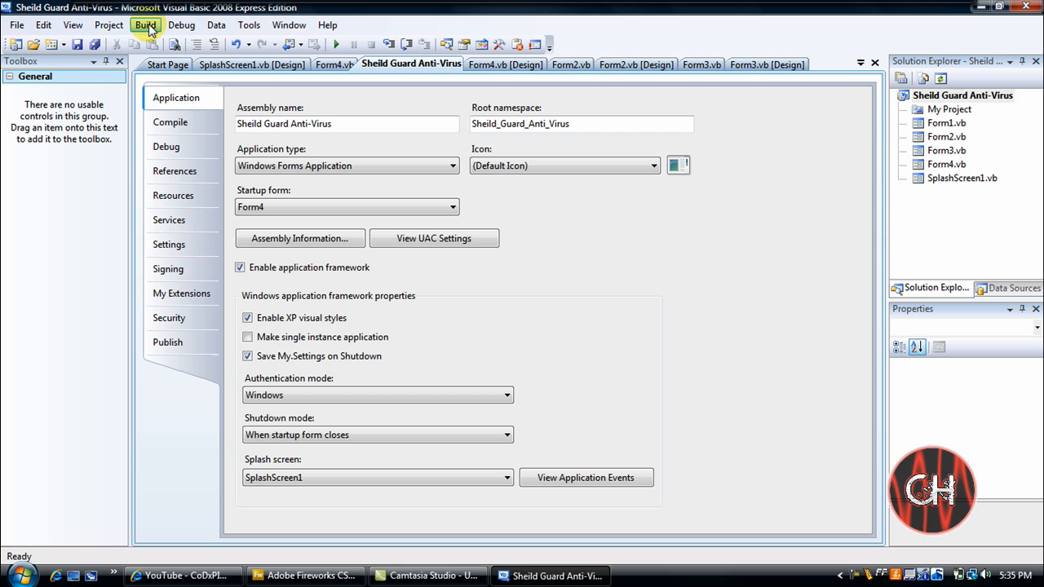
Bring up the Build menu to build Sheild Guard Anti-Virus
left_click(145, 25)
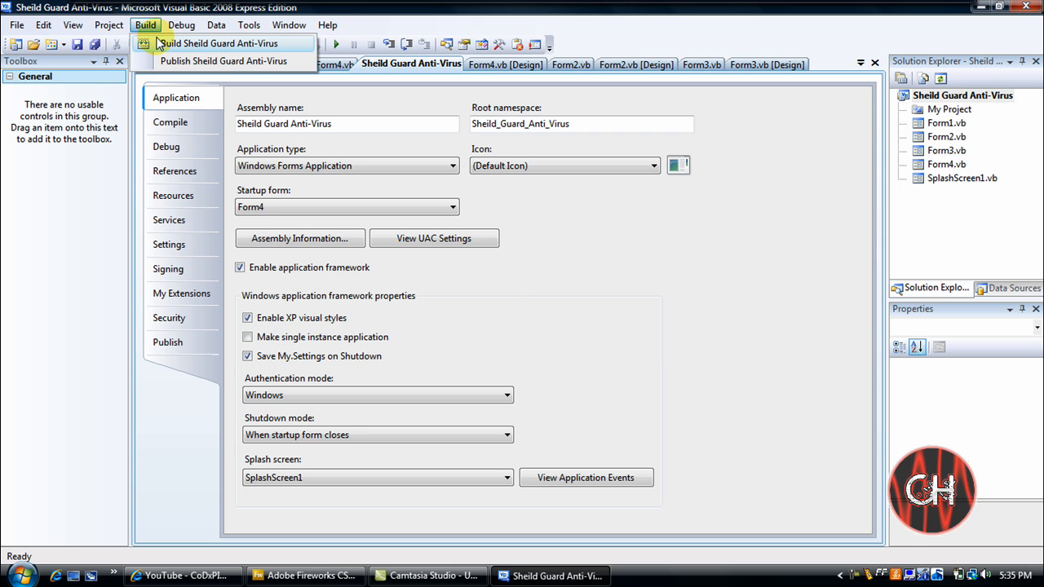
mouse_move(164, 46)
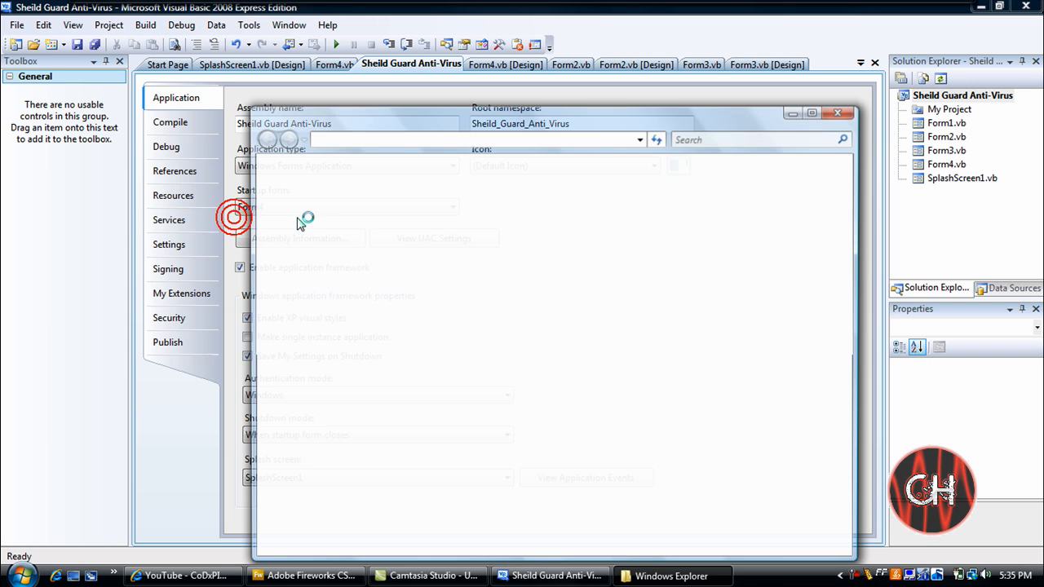
left_click(499, 242)
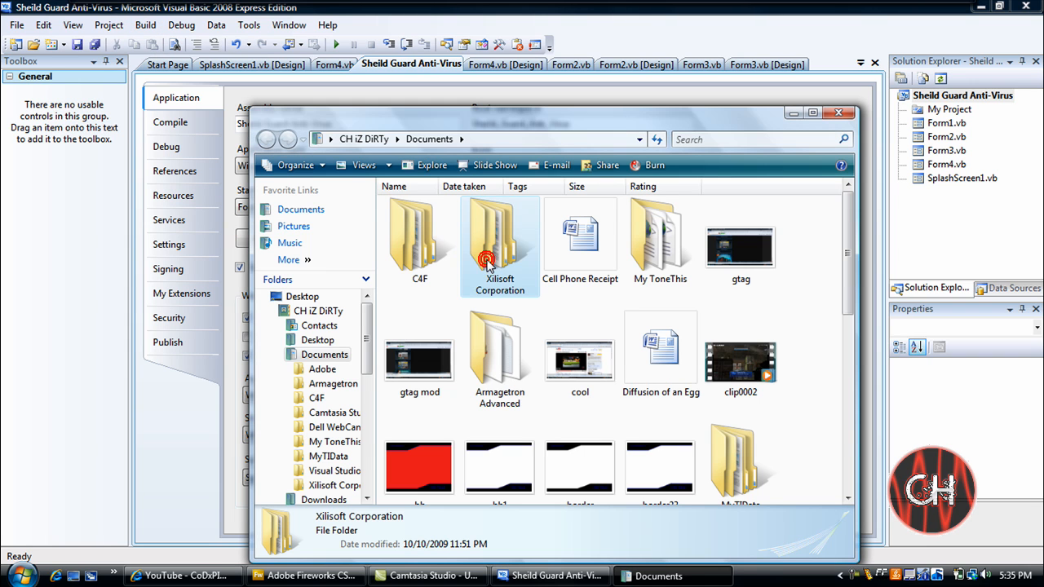
double_click(499, 245)
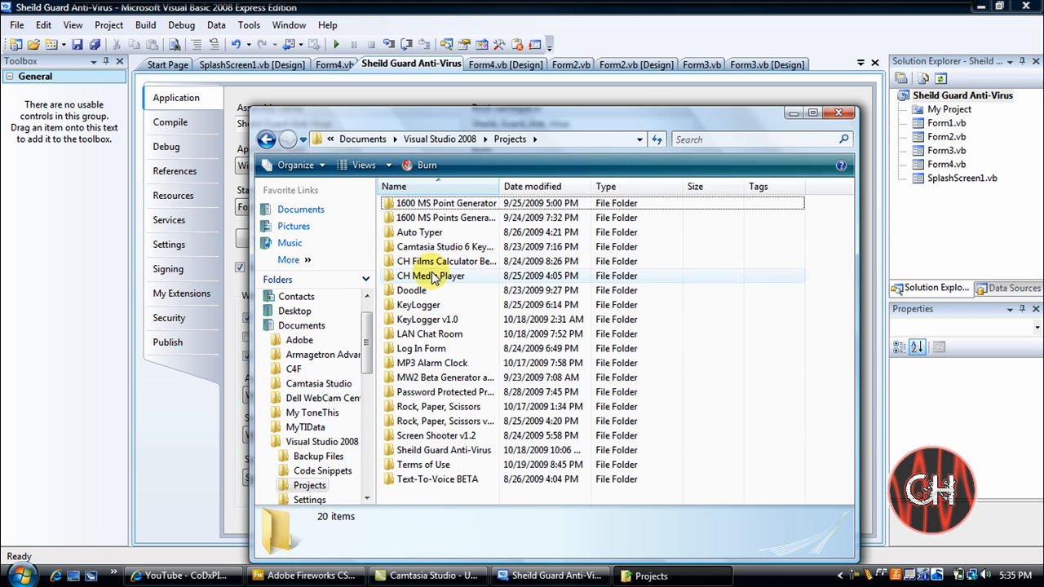
double_click(443, 392)
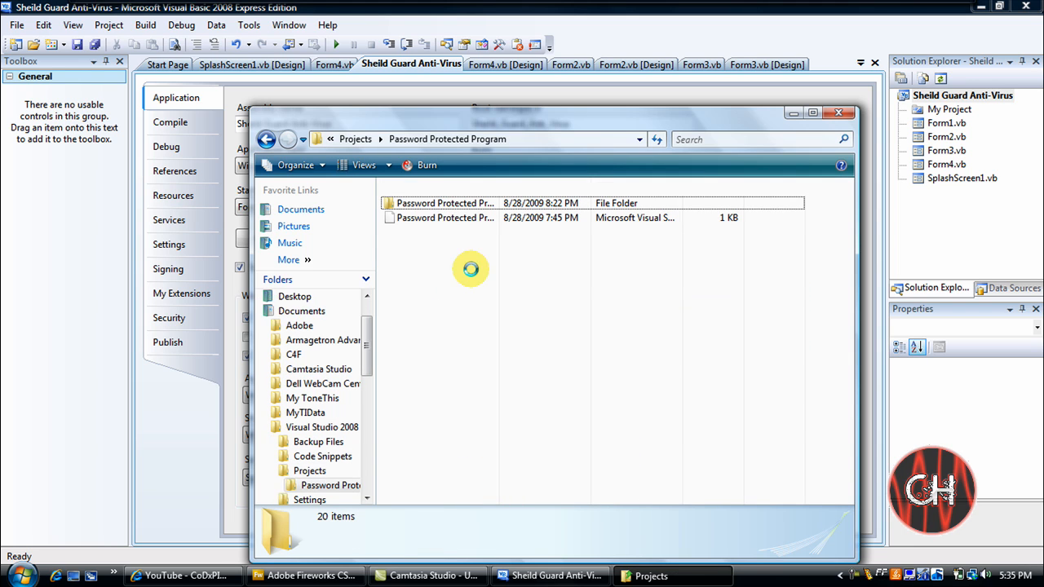
double_click(443, 203)
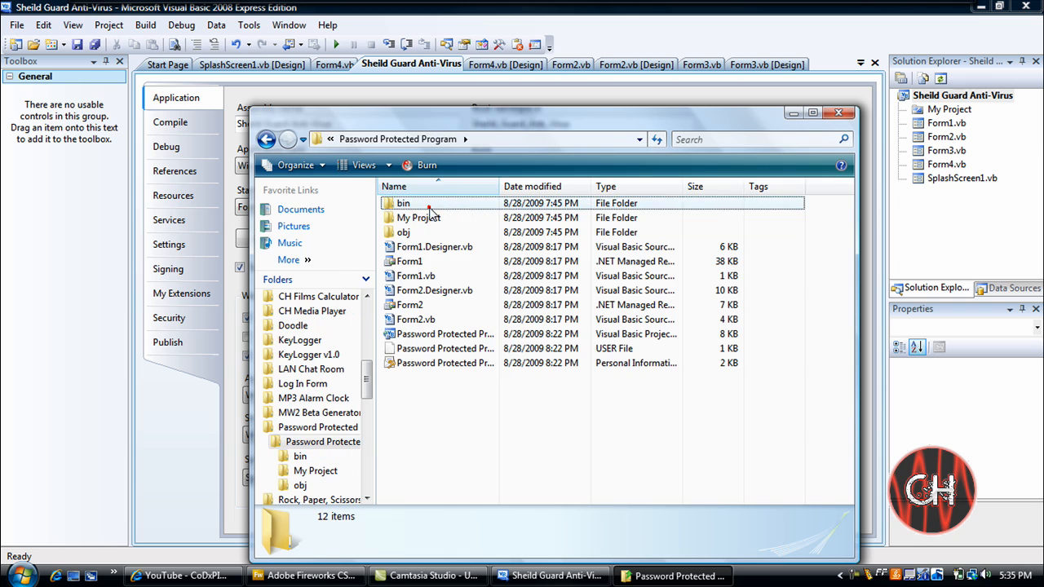
double_click(403, 203)
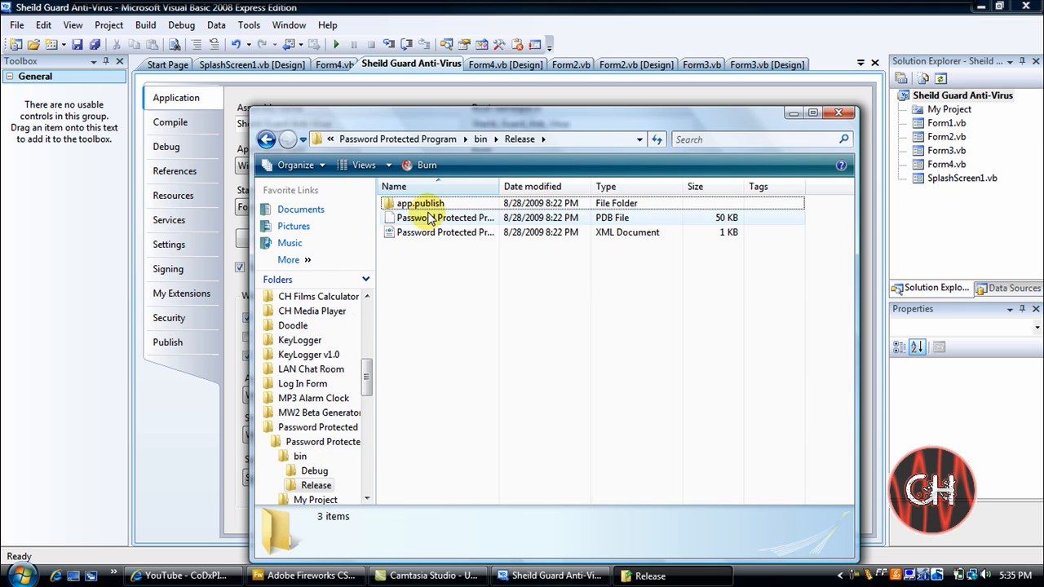
left_click(419, 202)
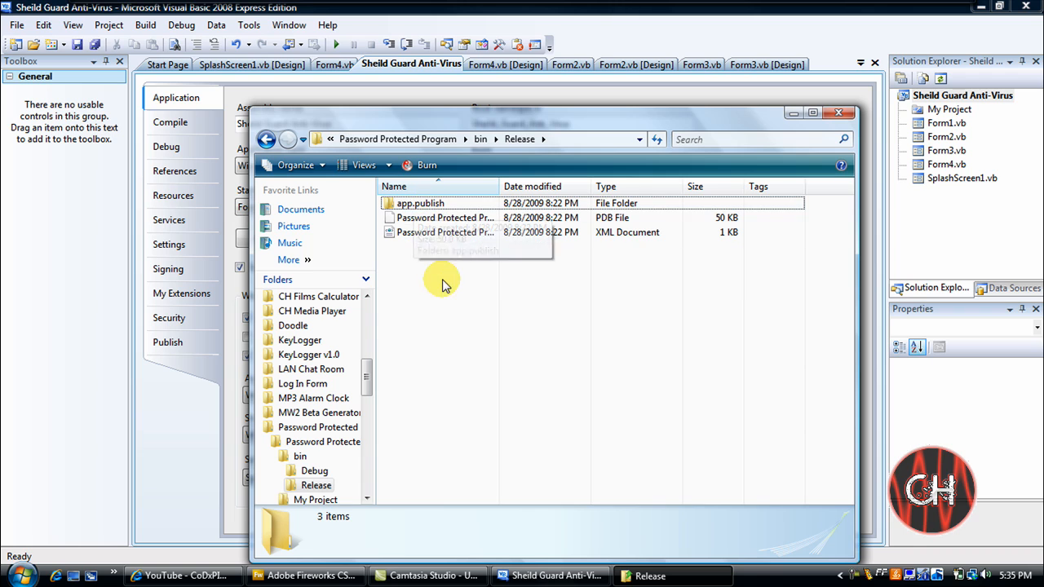
mouse_move(819, 232)
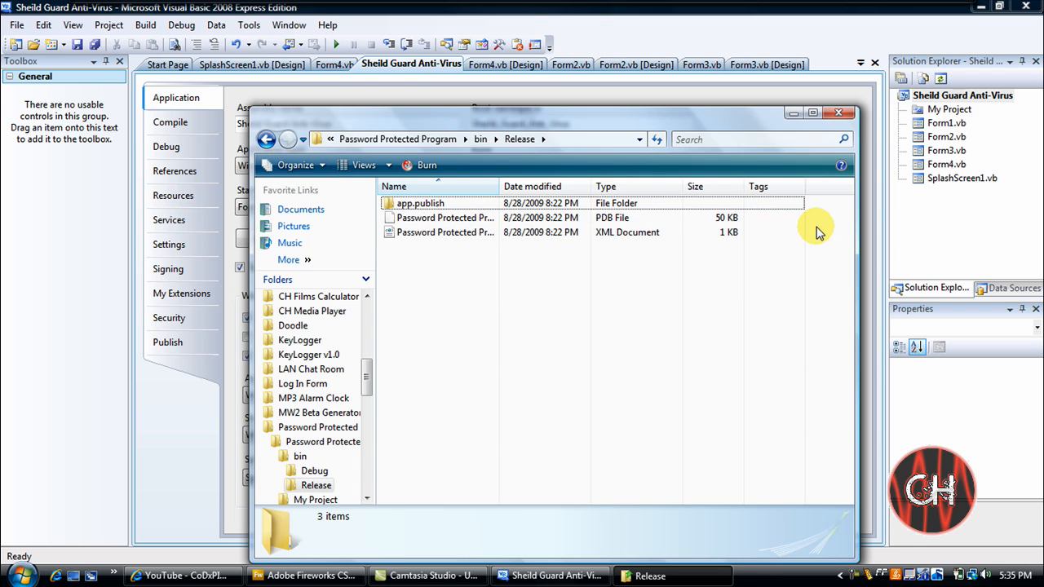
left_click(854, 113)
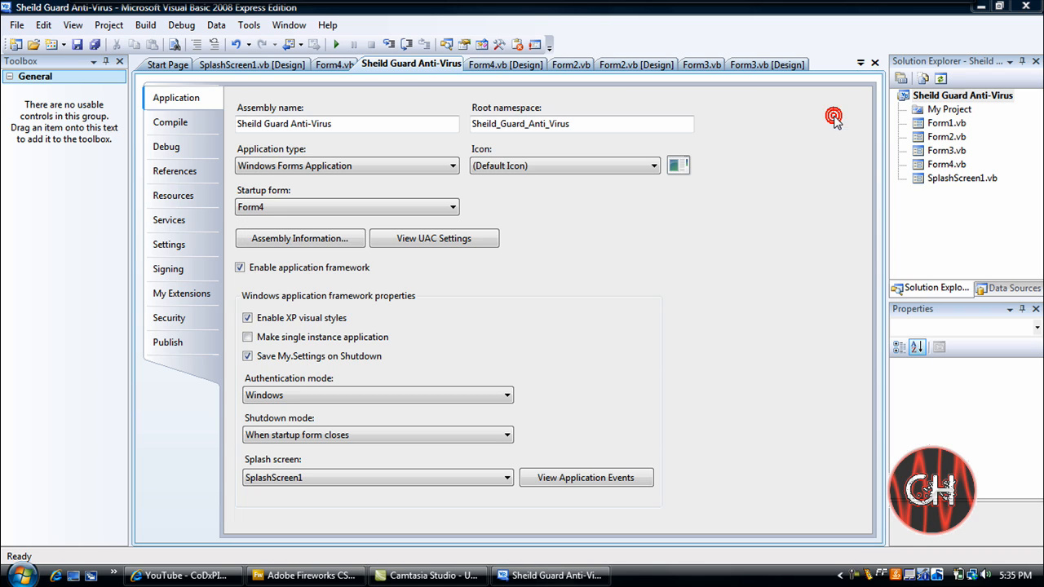